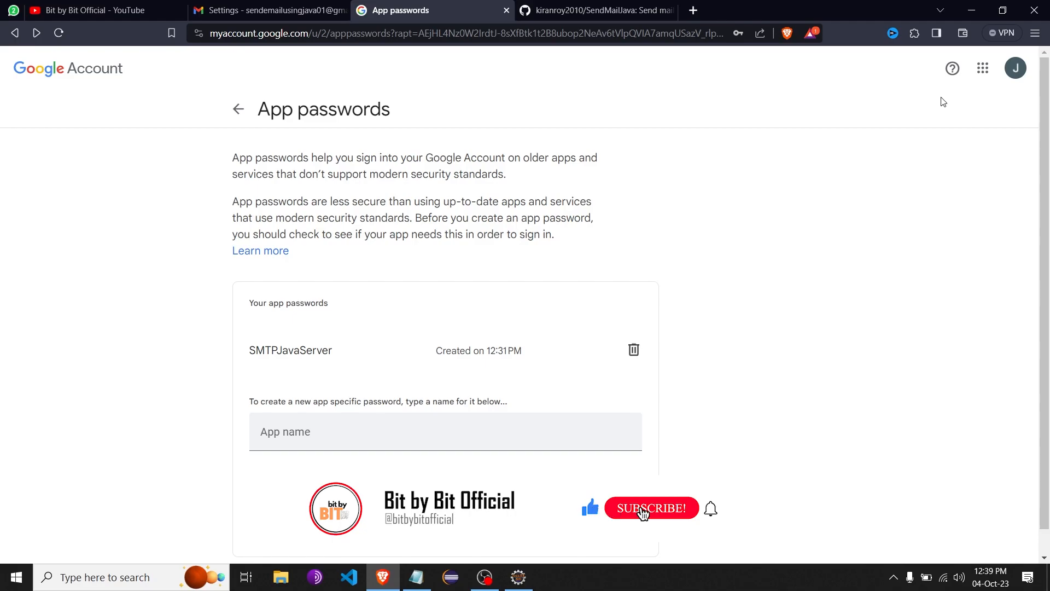
- Open a command prompt and run mvn to check the Maven installation
{"action": "left_click", "coordinate": [650, 507]}
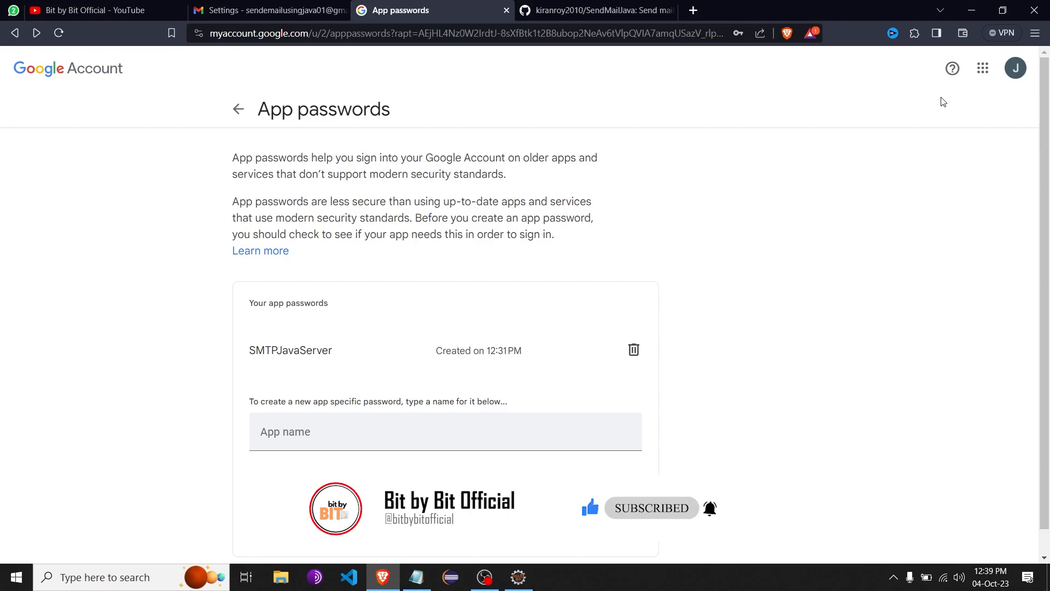
{"action": "mouse_move", "coordinate": [446, 78]}
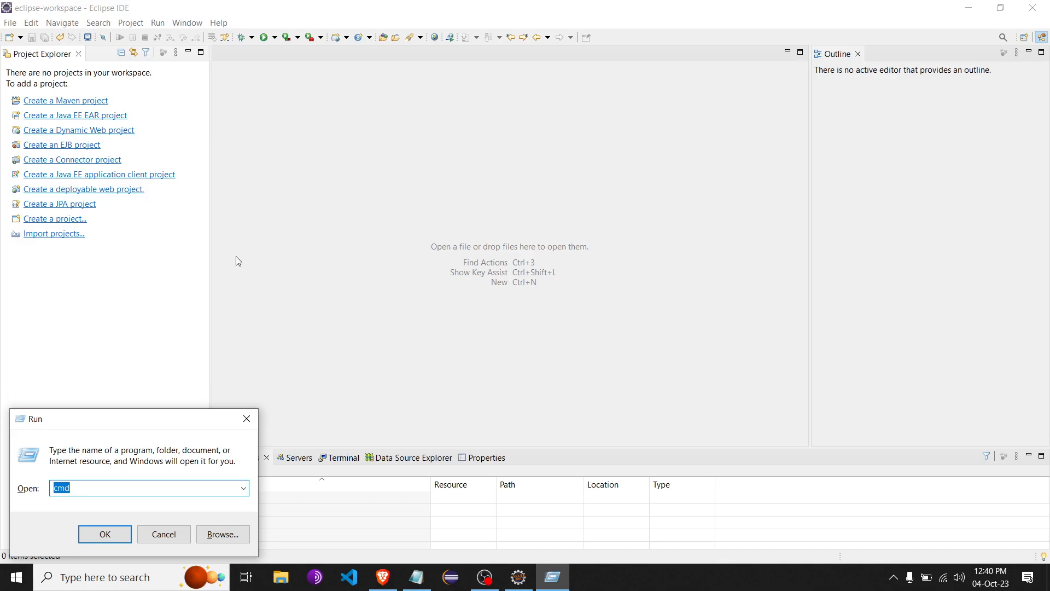
{"action": "left_click", "coordinate": [105, 534]}
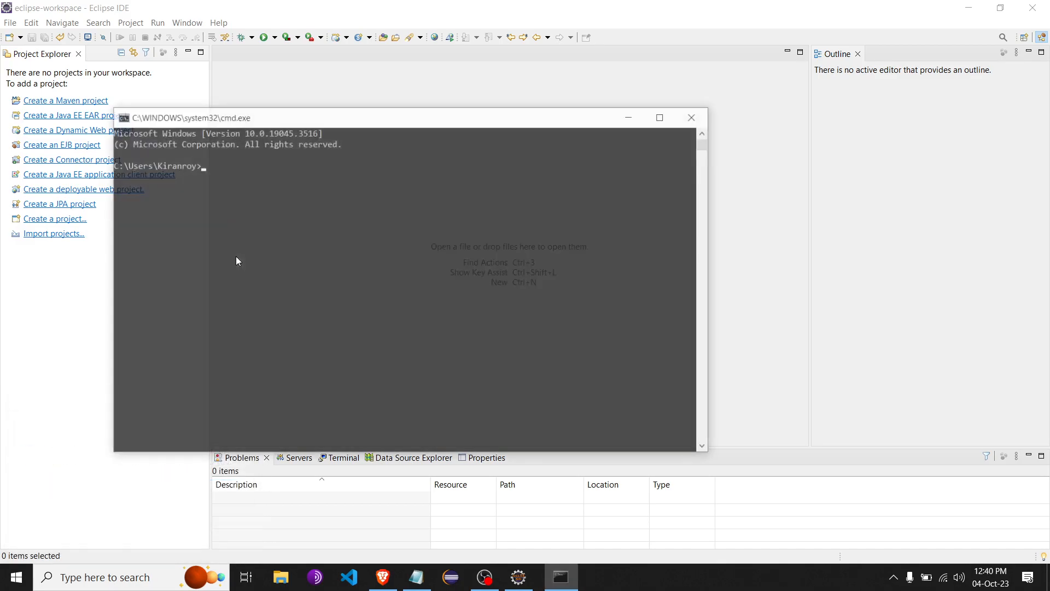
{"action": "type", "text": "mvn"}
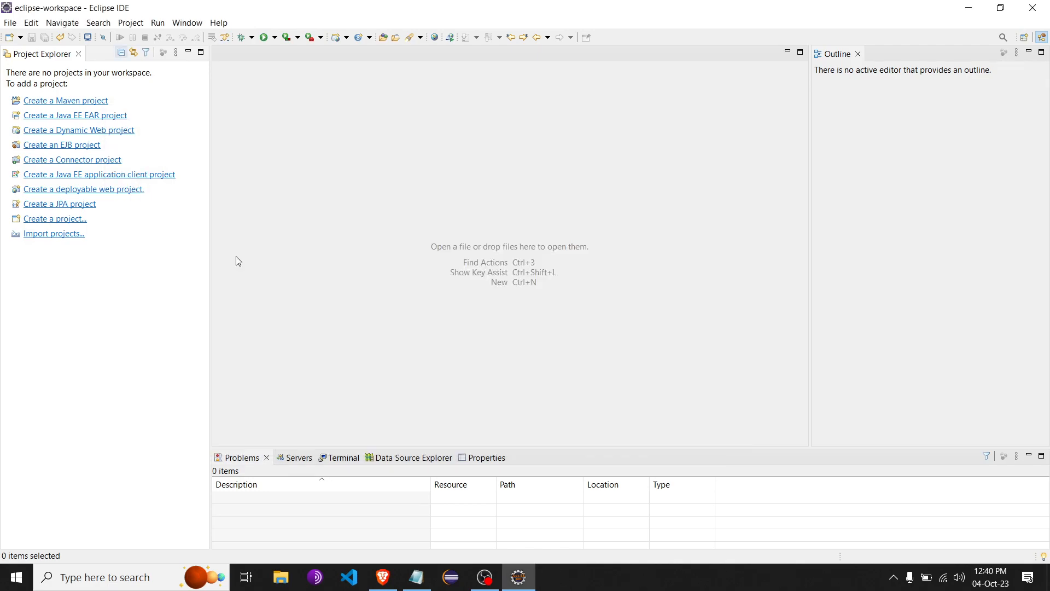
{"action": "mouse_move", "coordinate": [114, 113]}
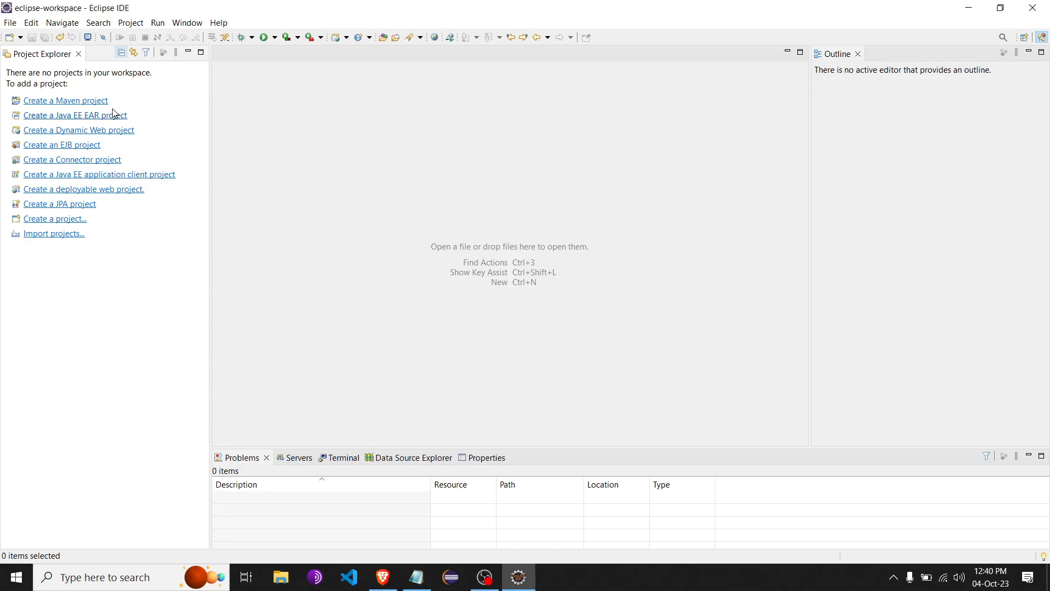
{"action": "mouse_move", "coordinate": [96, 102]}
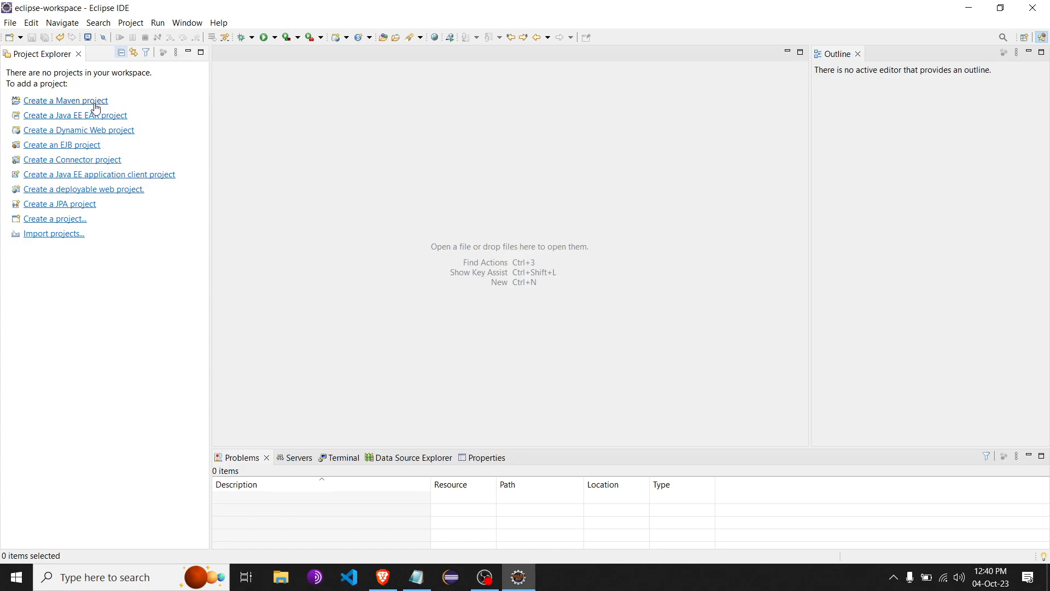
{"action": "mouse_move", "coordinate": [9, 22]}
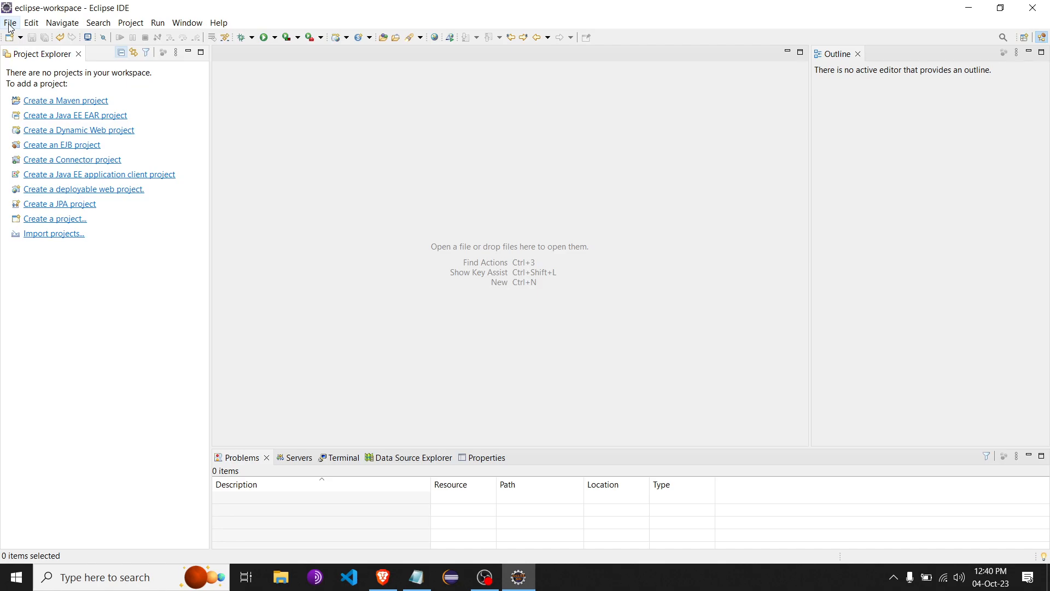
- Start a new simple Maven project, skipping archetype selection
{"action": "left_click", "coordinate": [10, 22]}
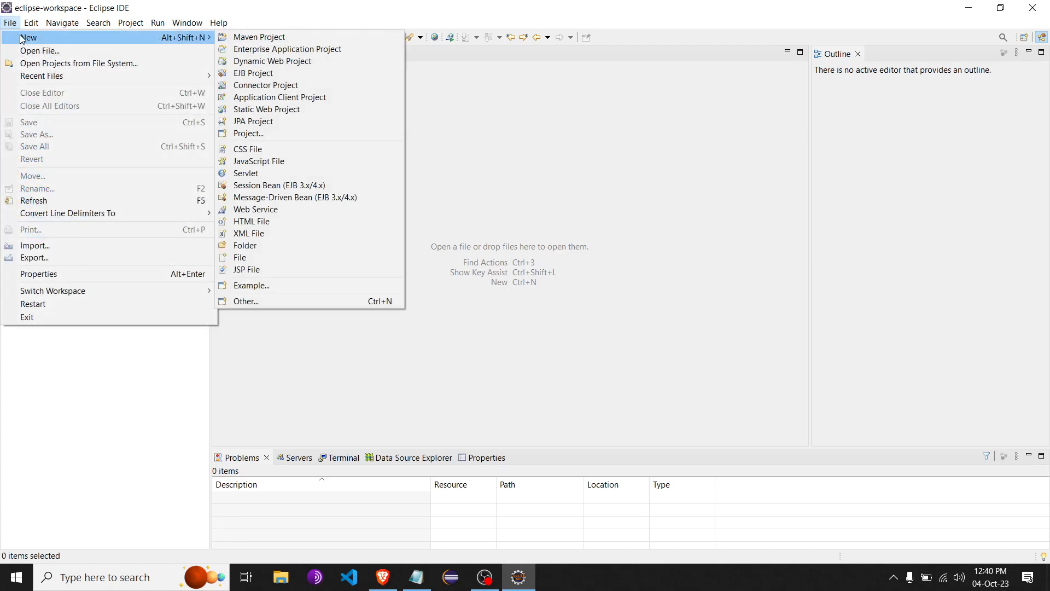
{"action": "left_click", "coordinate": [259, 36]}
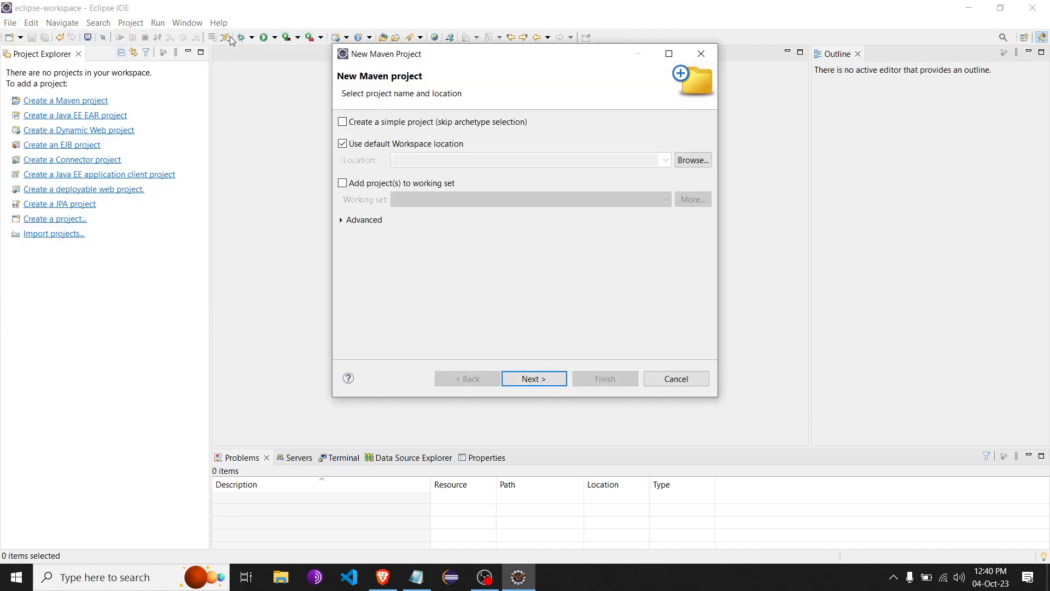
{"action": "left_click", "coordinate": [343, 122]}
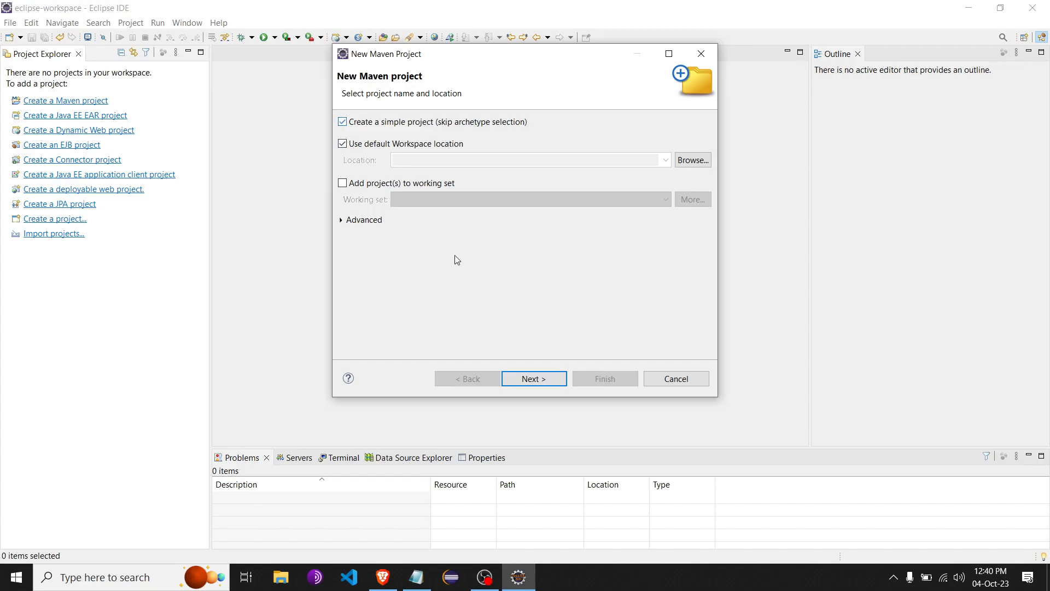
{"action": "left_click", "coordinate": [533, 378]}
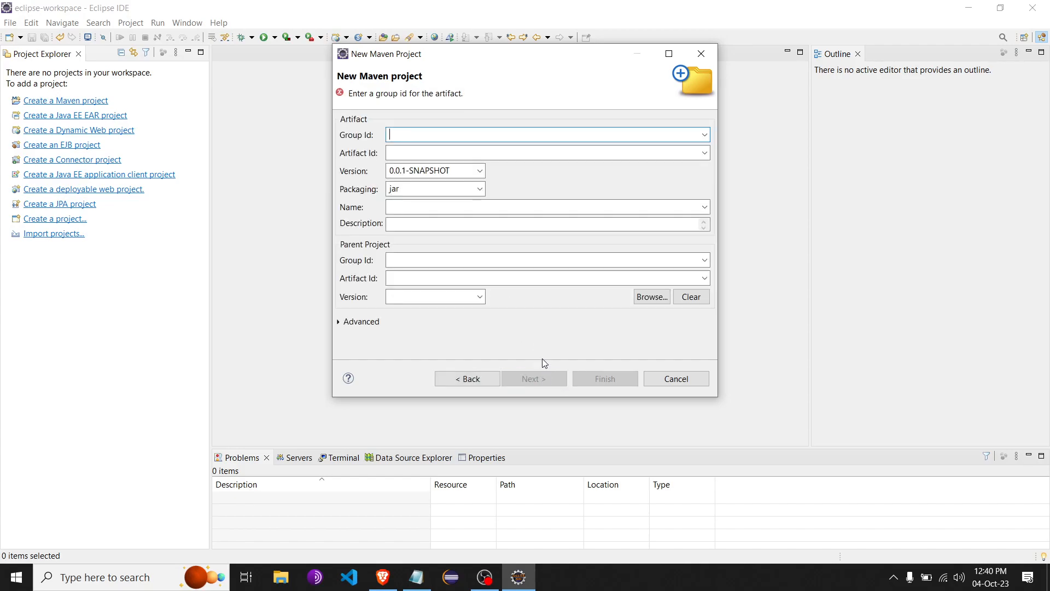
- Fill in SendEmailJava details with description 'Send email using SMTP and Java' and finish
{"action": "type", "text": "SendEa"}
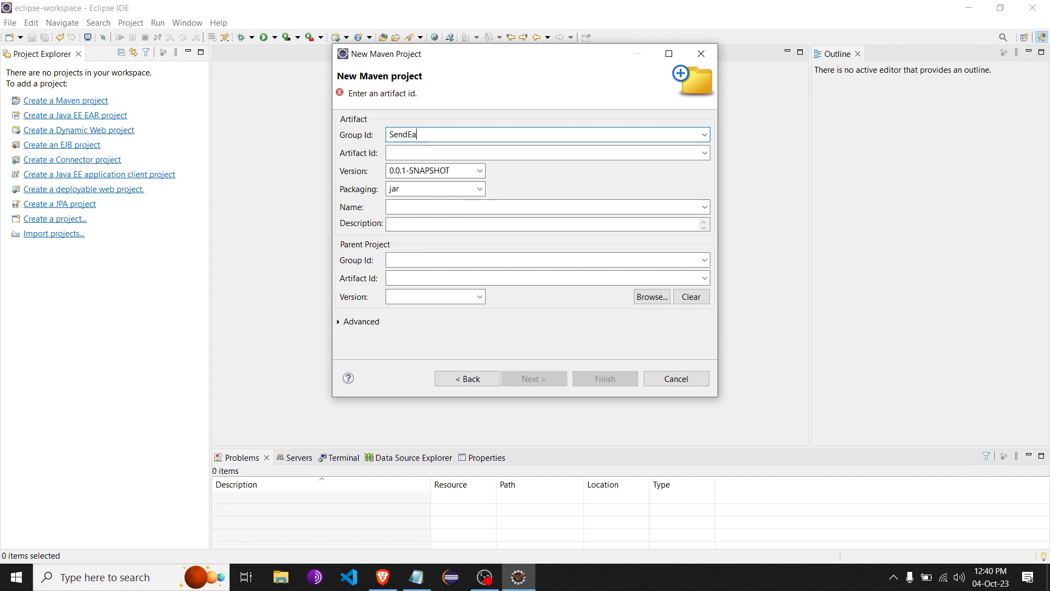
{"action": "key", "text": "Backspace"}
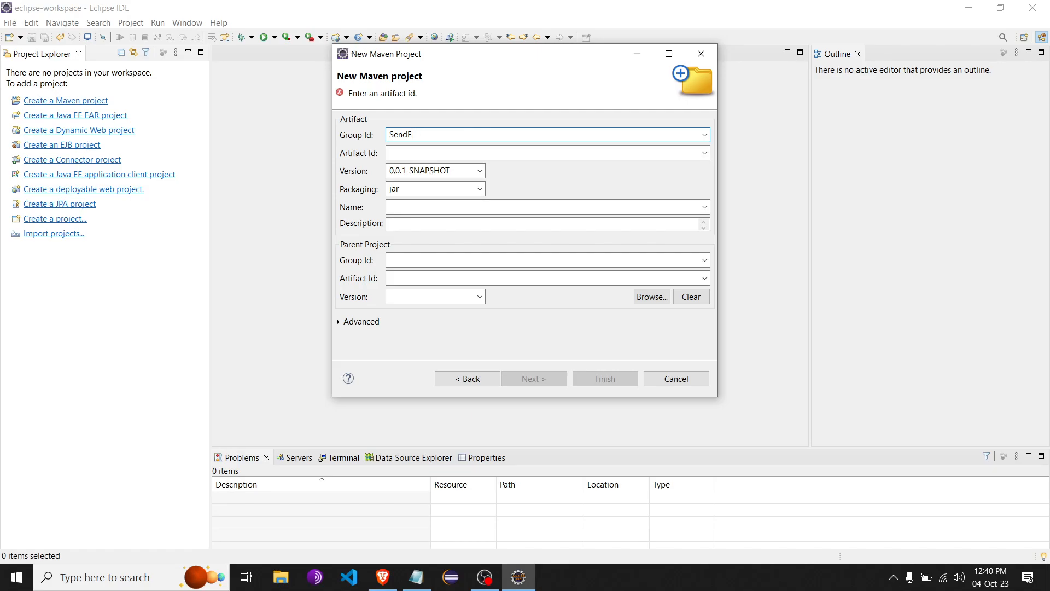
{"action": "type", "text": "mailJava"}
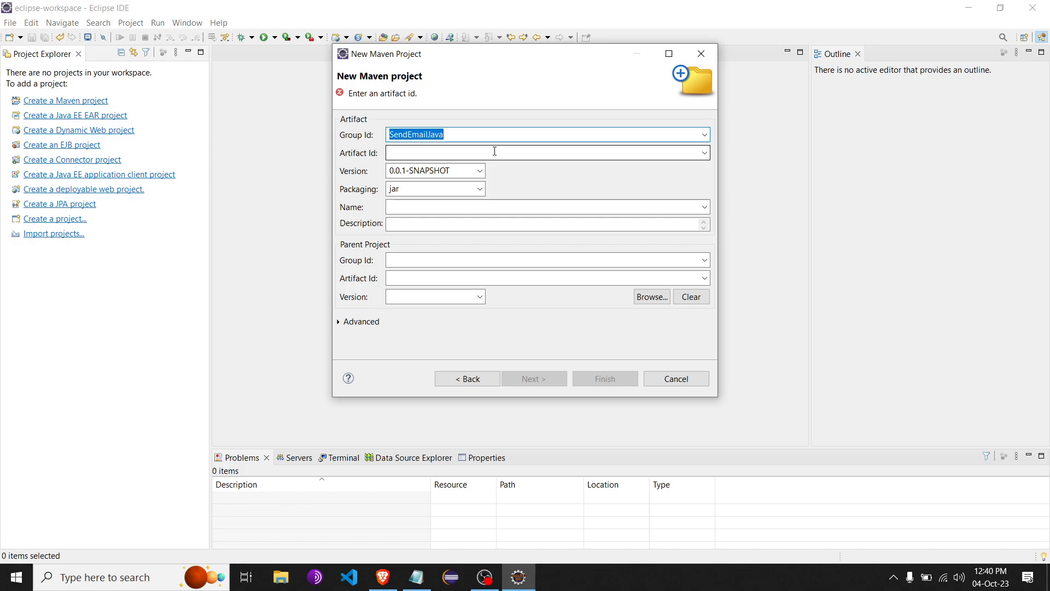
{"action": "type", "text": "SendEmailJava"}
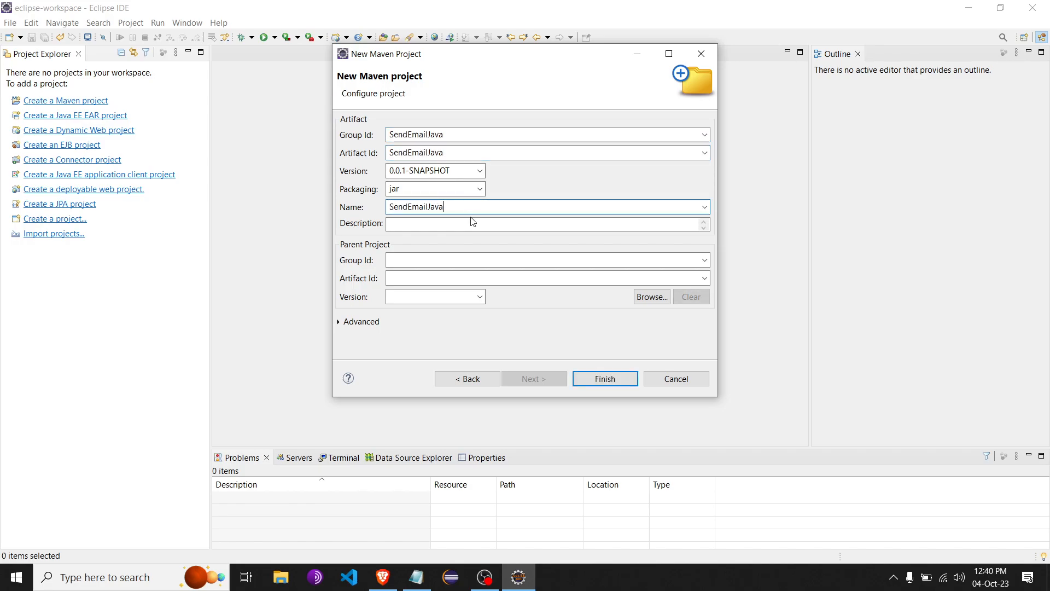
{"action": "type", "text": "Send emai"}
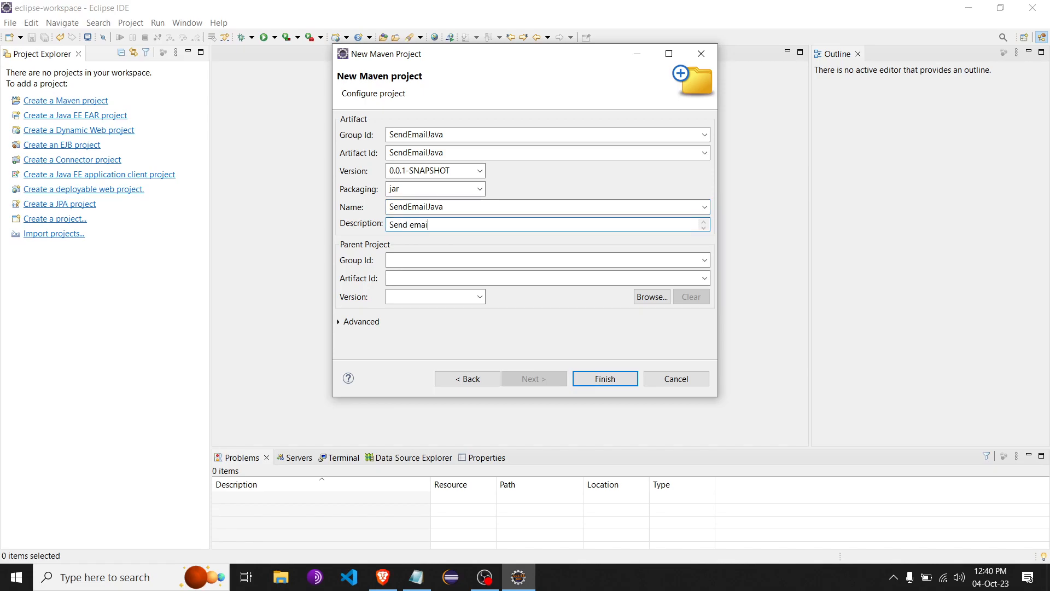
{"action": "type", "text": "using"}
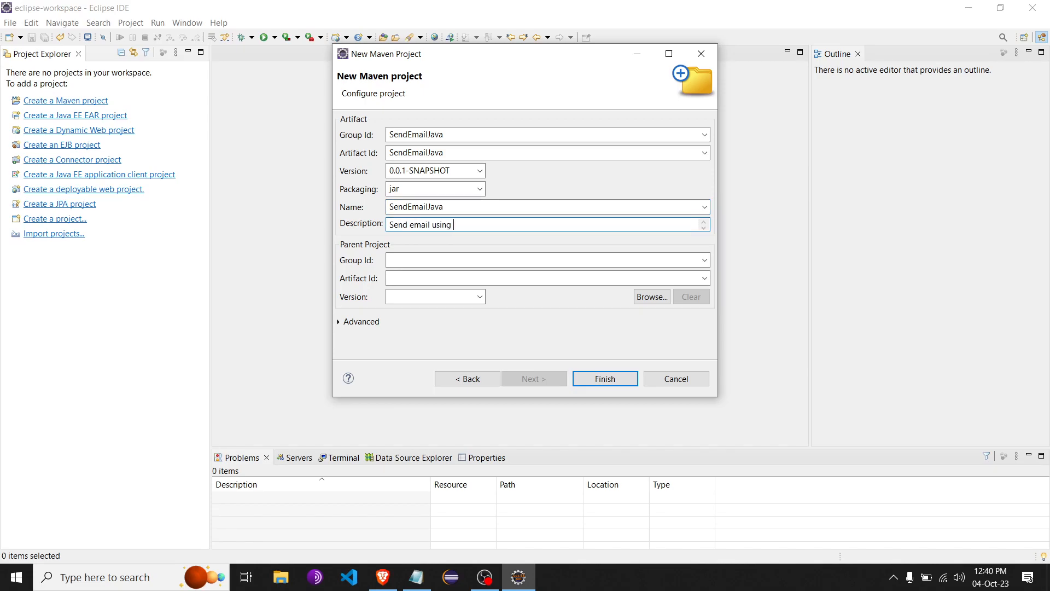
{"action": "type", "text": "SMTP"}
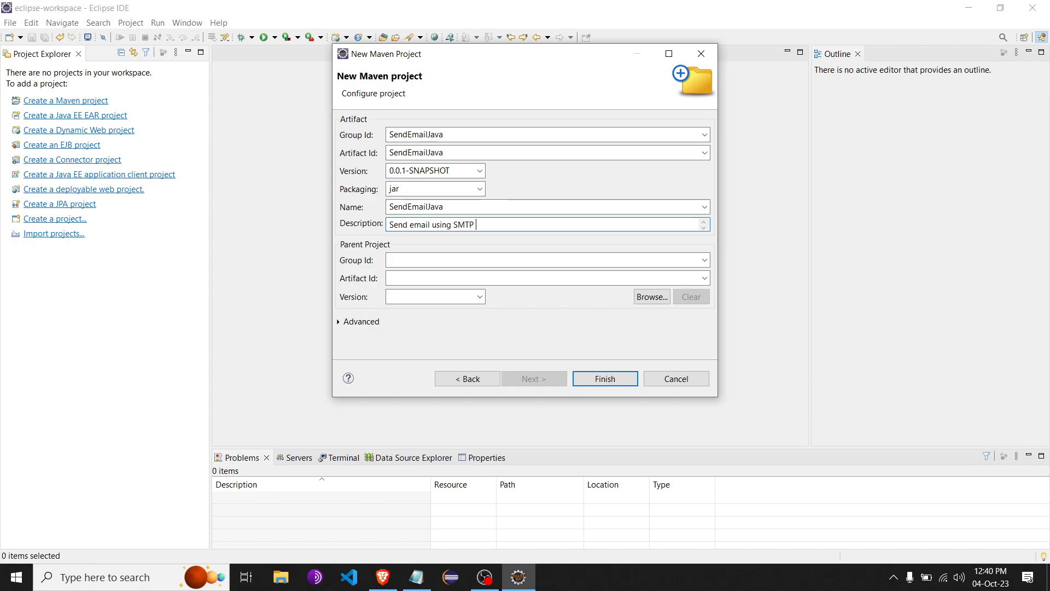
{"action": "type", "text": "and JAva"}
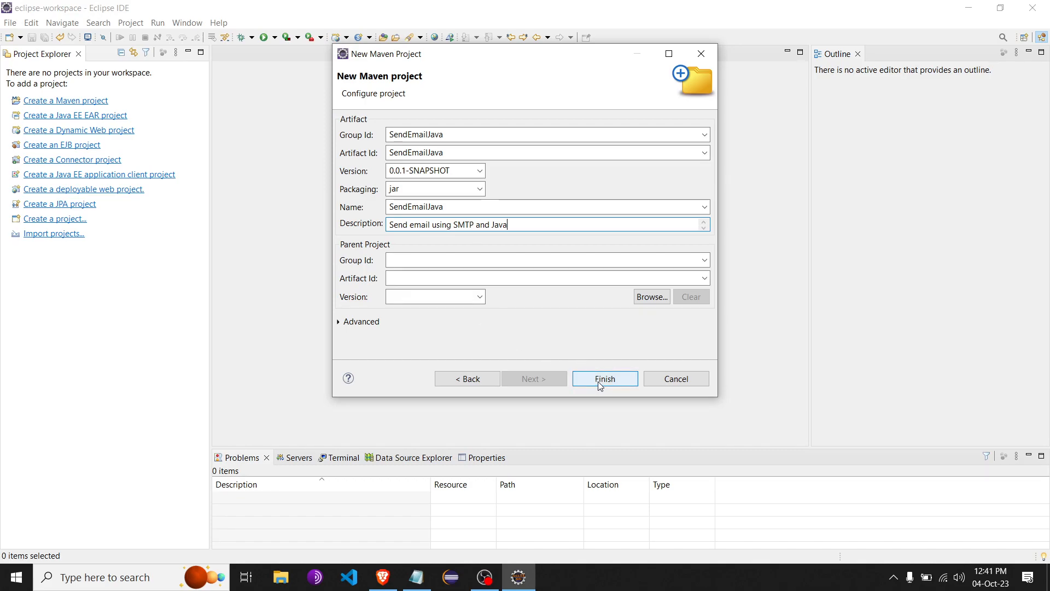
{"action": "left_click", "coordinate": [603, 378]}
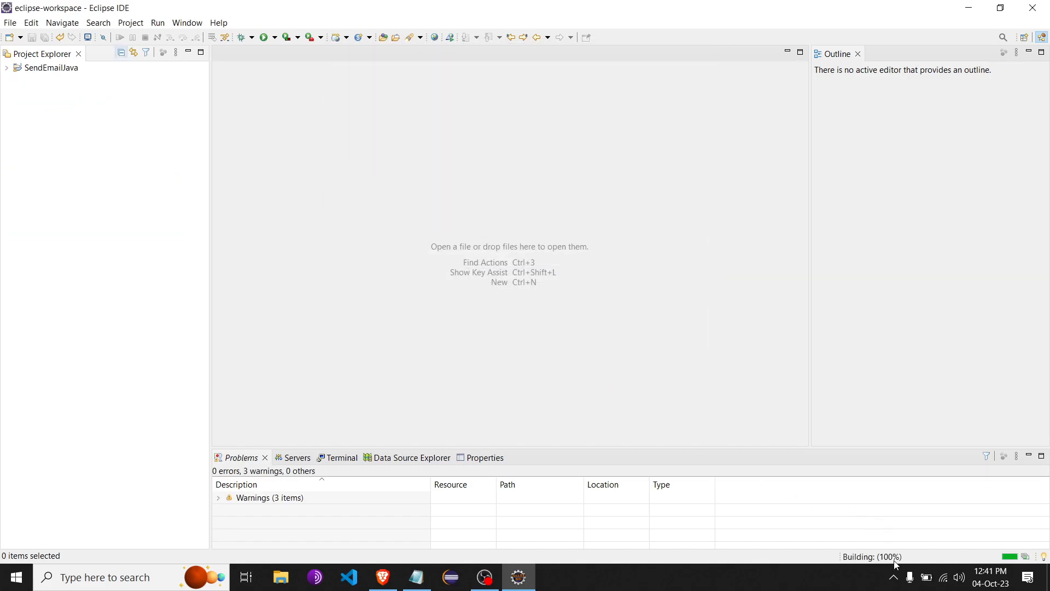
{"action": "mouse_move", "coordinate": [428, 322]}
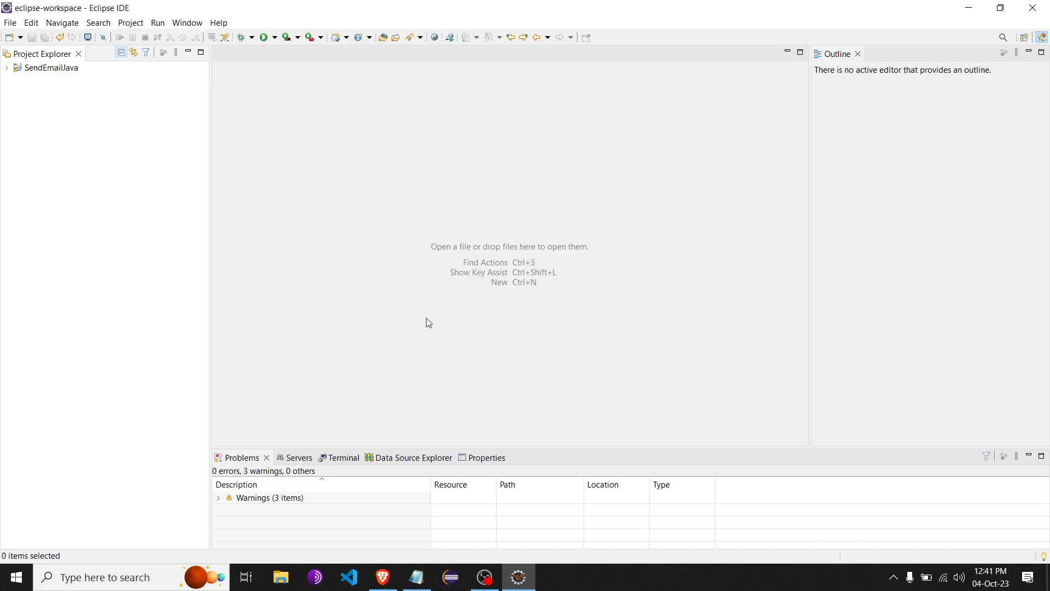
- Open SendEmailJava's pom.xml and insert the com.sun.mail javax.mail 1.6.2 dependency
{"action": "left_click", "coordinate": [6, 68]}
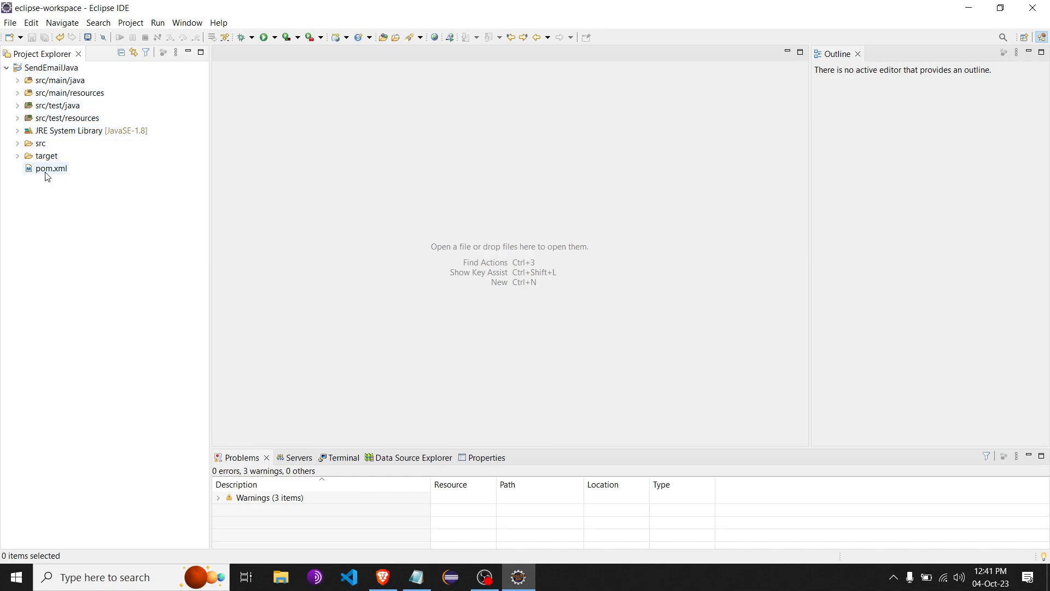
{"action": "double_click", "coordinate": [52, 168]}
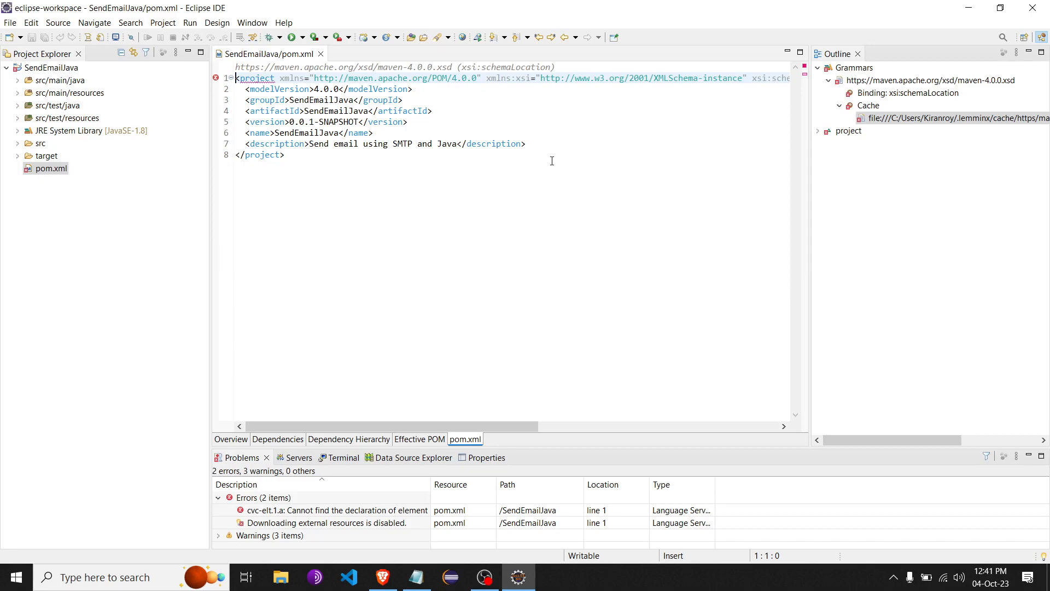
{"action": "key", "text": "Return"}
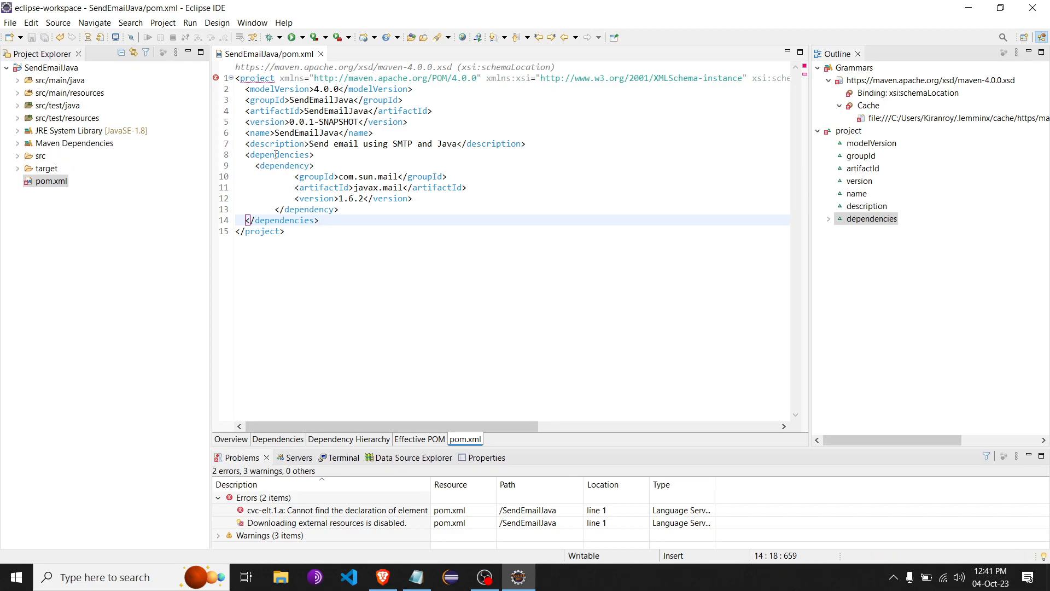
{"action": "mouse_move", "coordinate": [322, 54]}
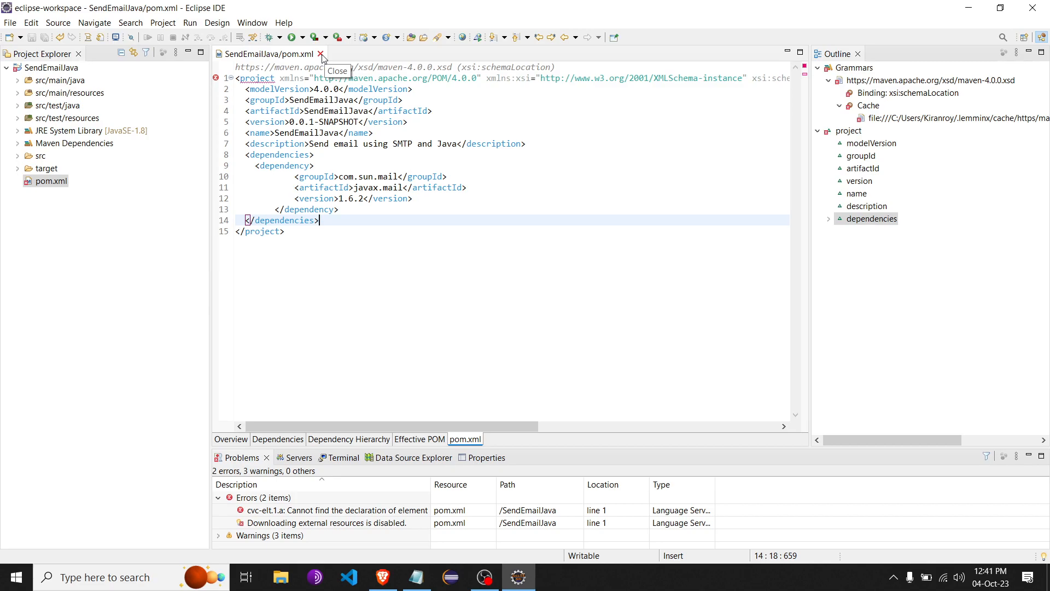
- Close pom.xml and add a SendMail package under src/main/java
{"action": "left_click", "coordinate": [321, 54]}
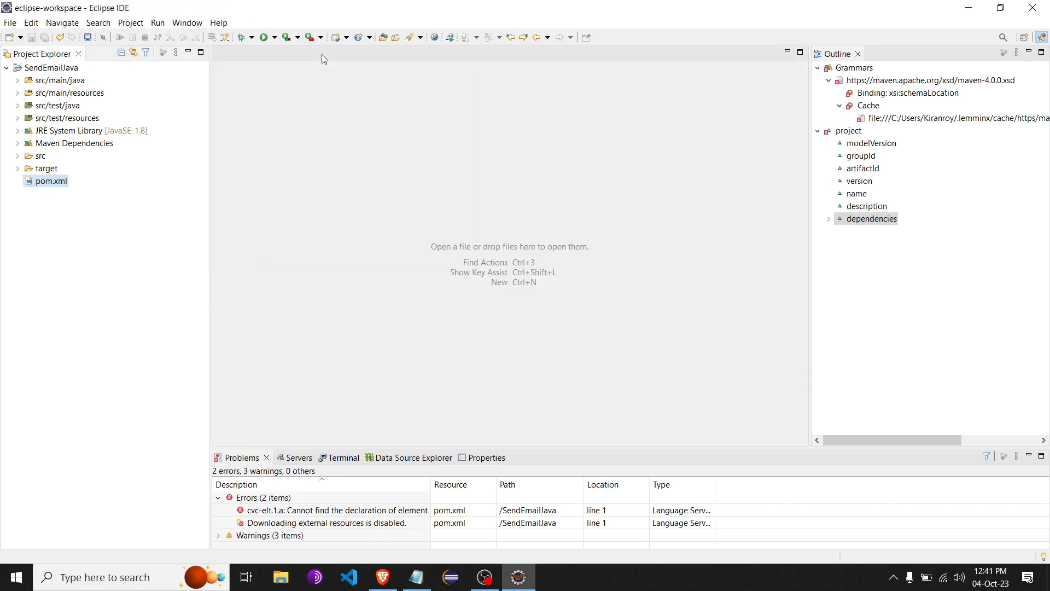
{"action": "left_click", "coordinate": [59, 80]}
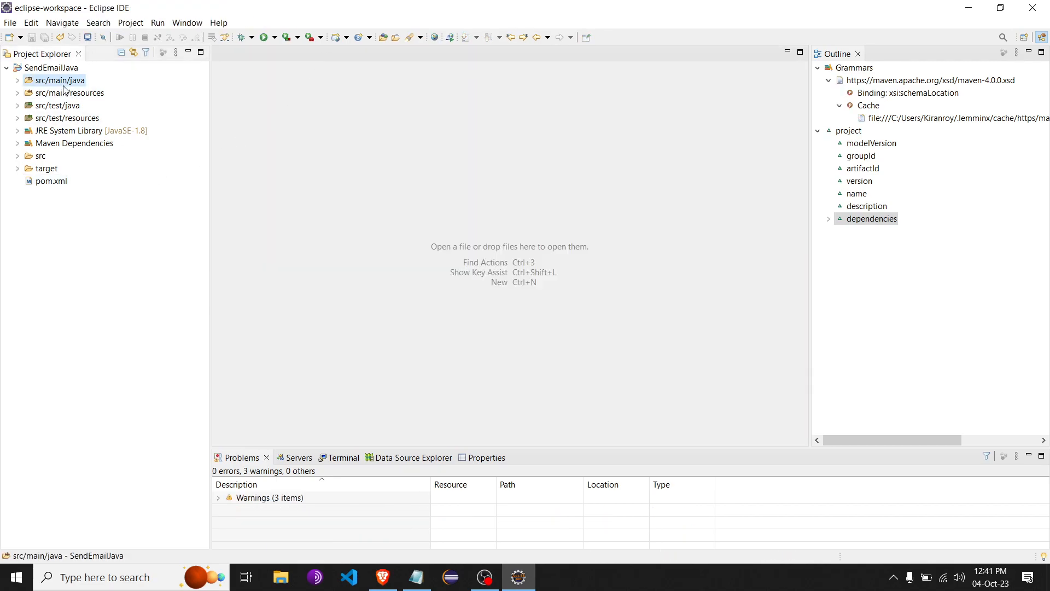
{"action": "right_click", "coordinate": [59, 80]}
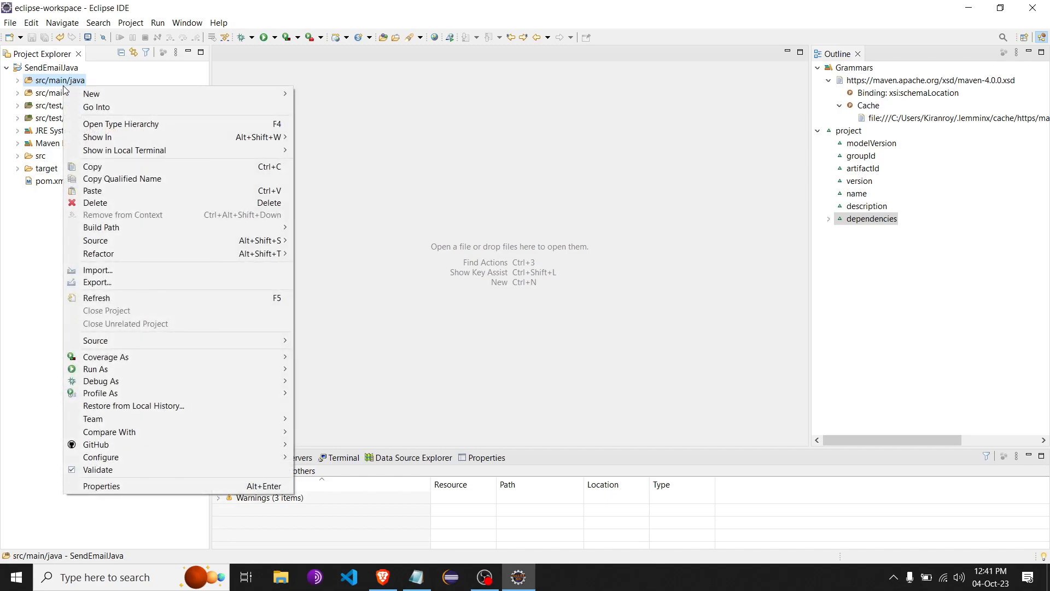
{"action": "mouse_move", "coordinate": [120, 124]}
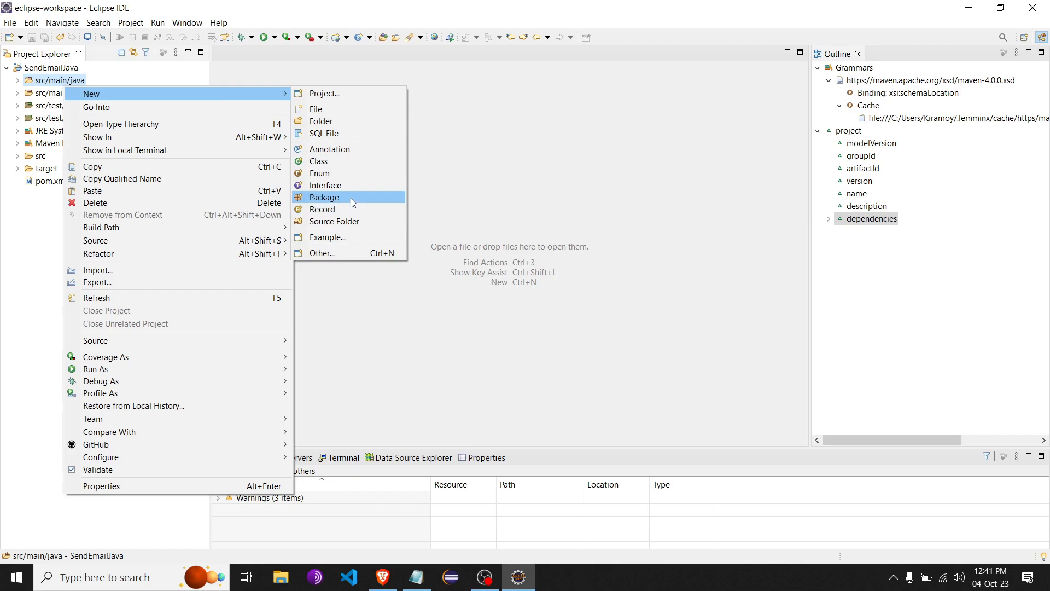
{"action": "left_click", "coordinate": [324, 197]}
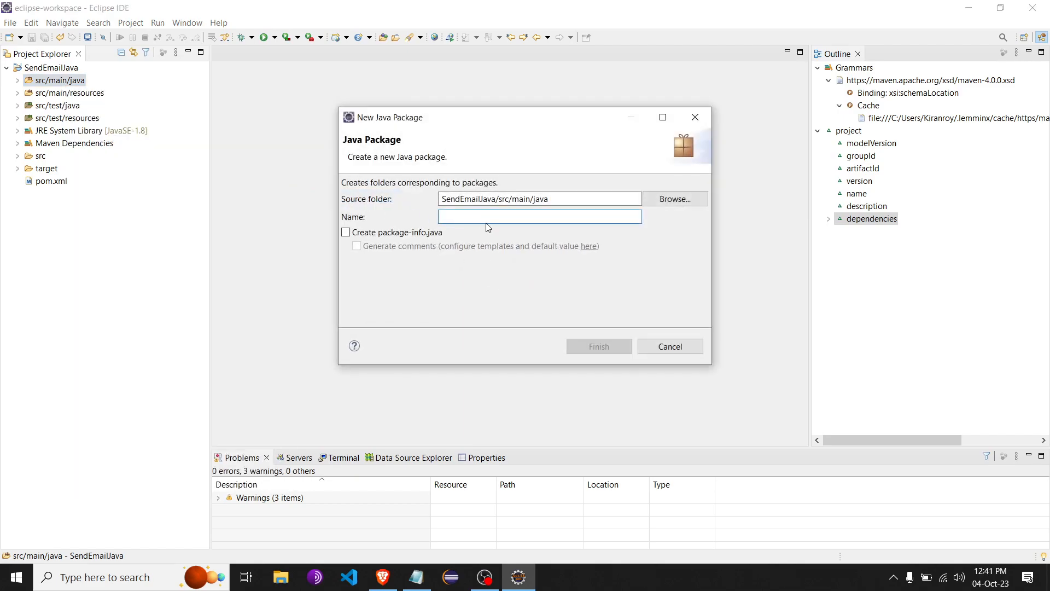
{"action": "type", "text": "Sen"}
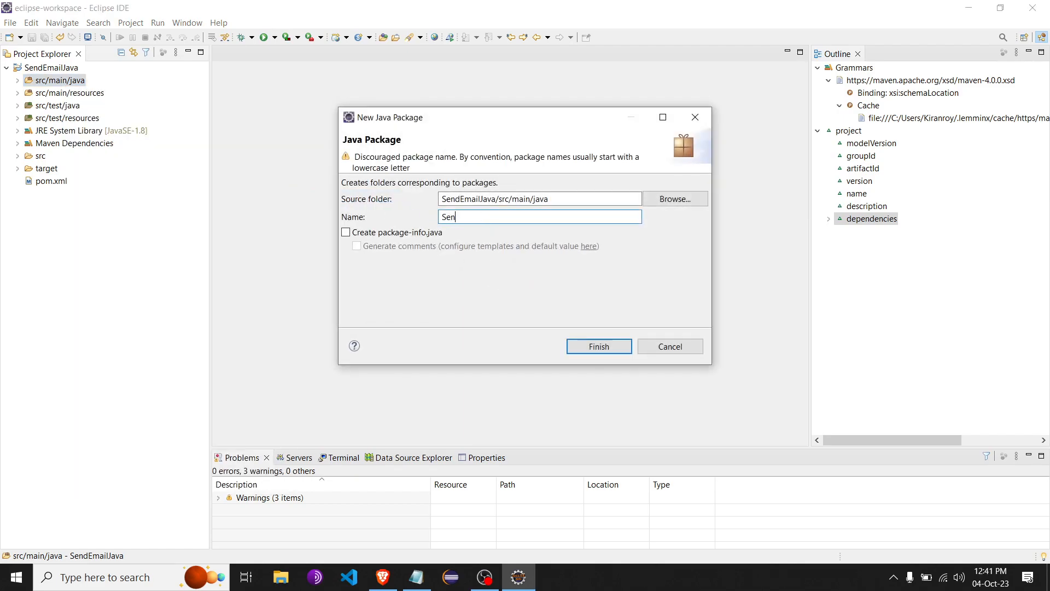
{"action": "type", "text": "dMail"}
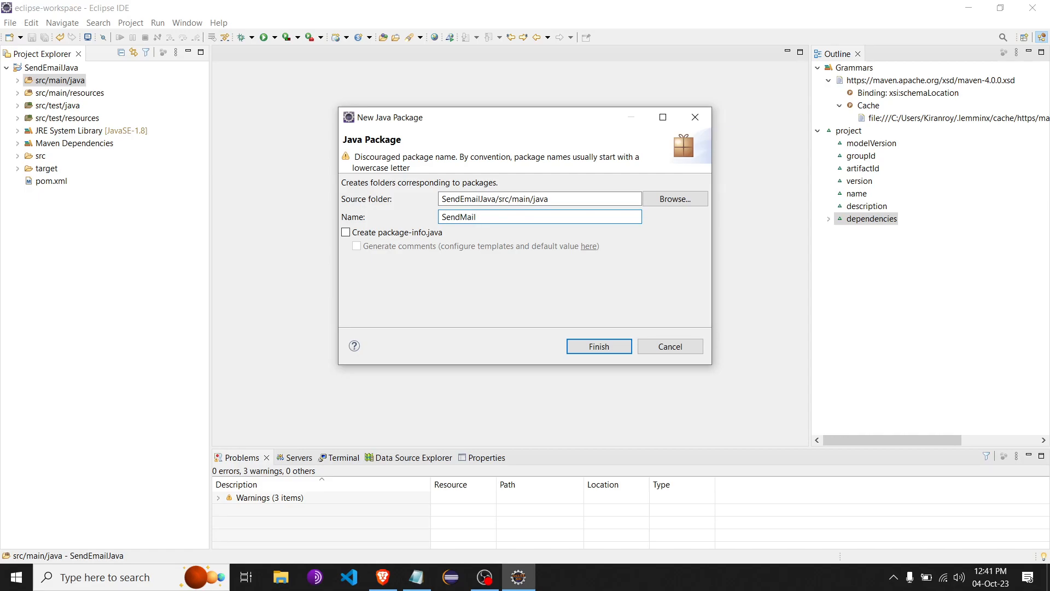
{"action": "left_click", "coordinate": [598, 346]}
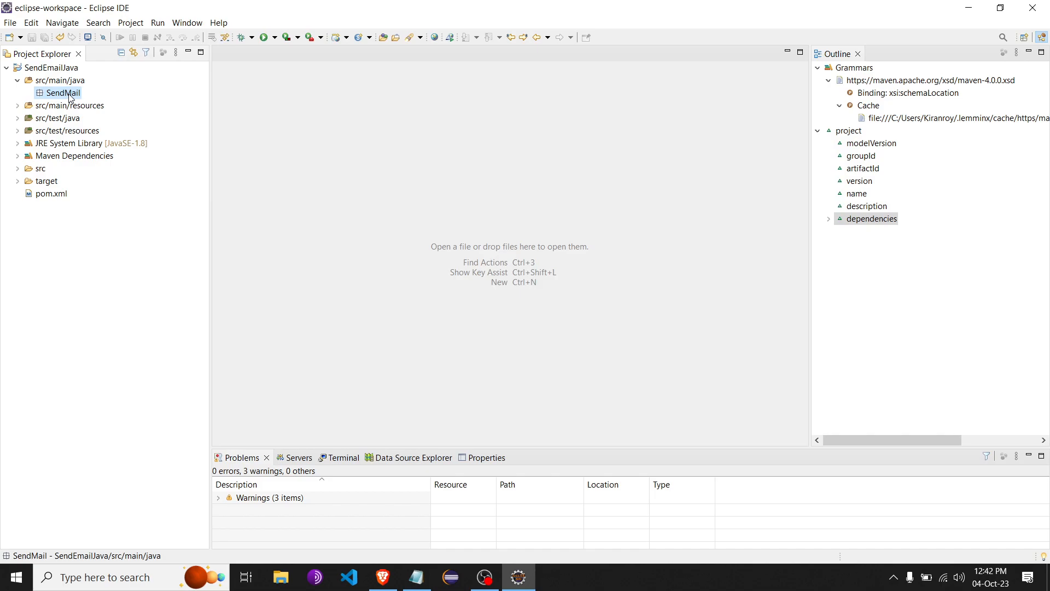
- Add class SendMail with a public static void main stub to the SendMail package
{"action": "right_click", "coordinate": [64, 93]}
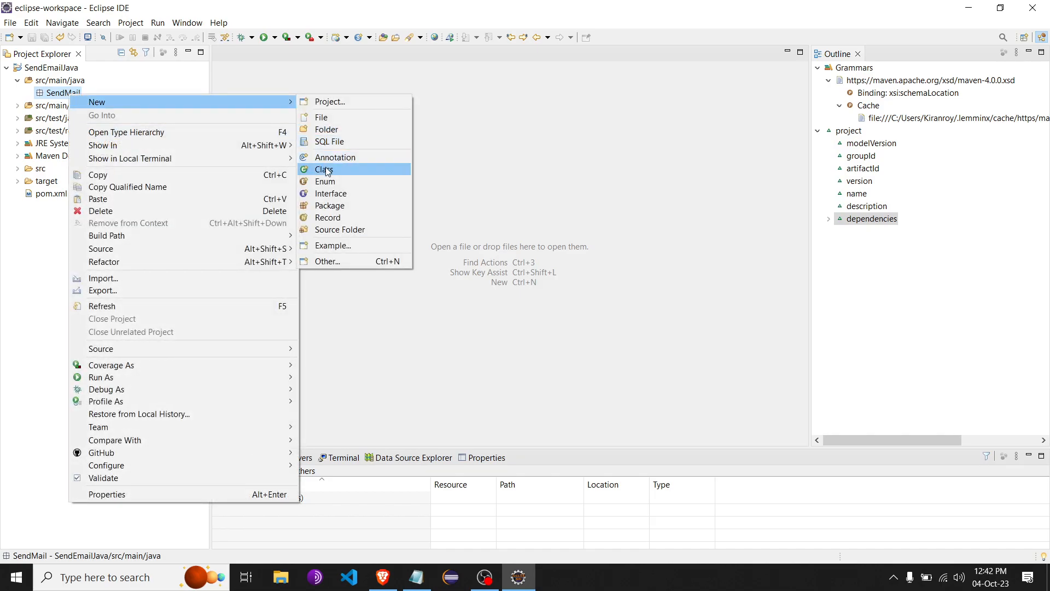
{"action": "left_click", "coordinate": [324, 169]}
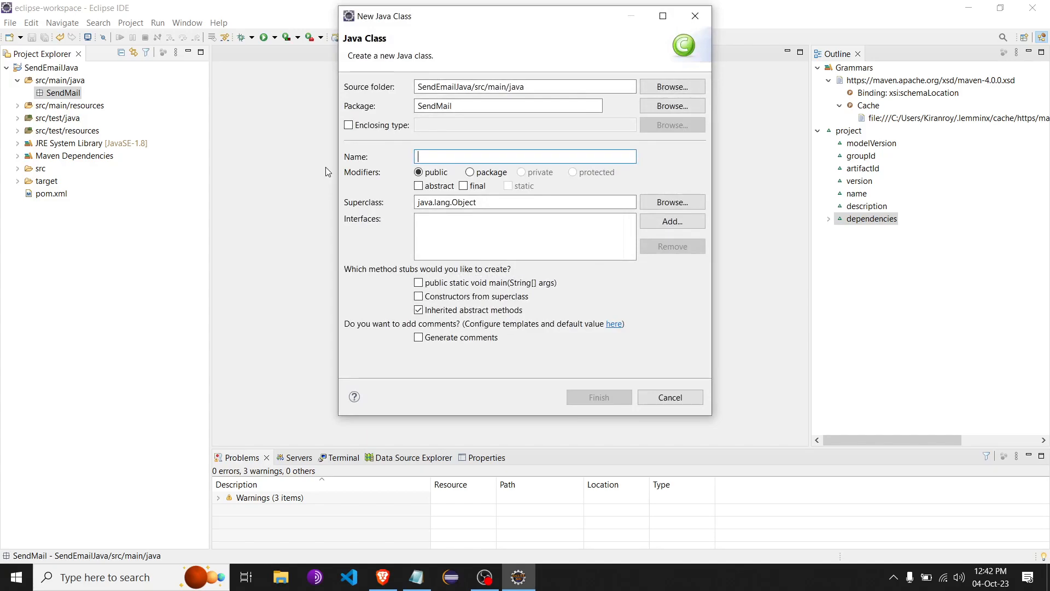
{"action": "type", "text": "Send"}
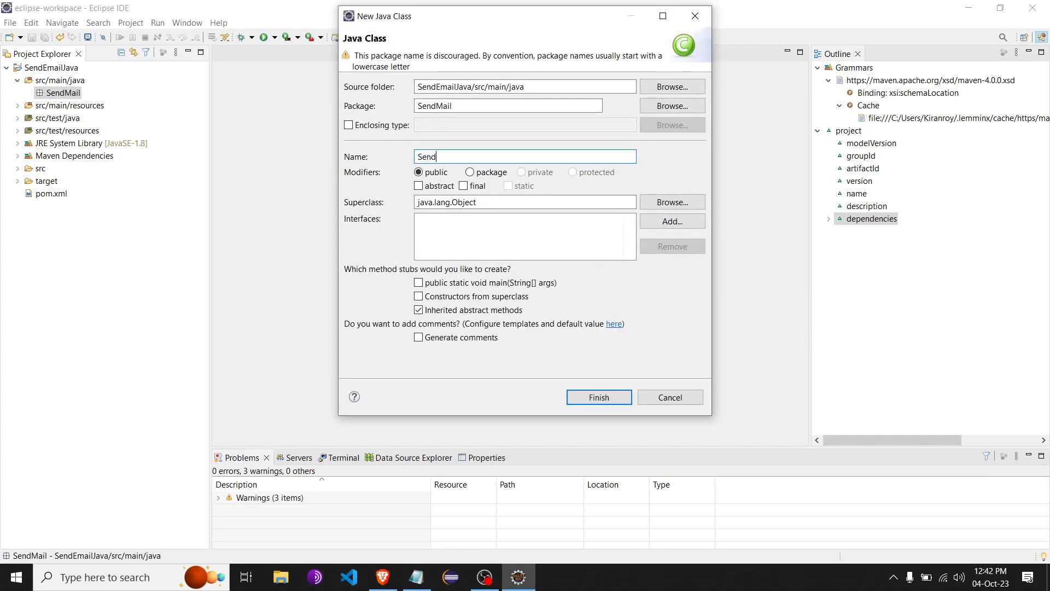
{"action": "type", "text": "Mail"}
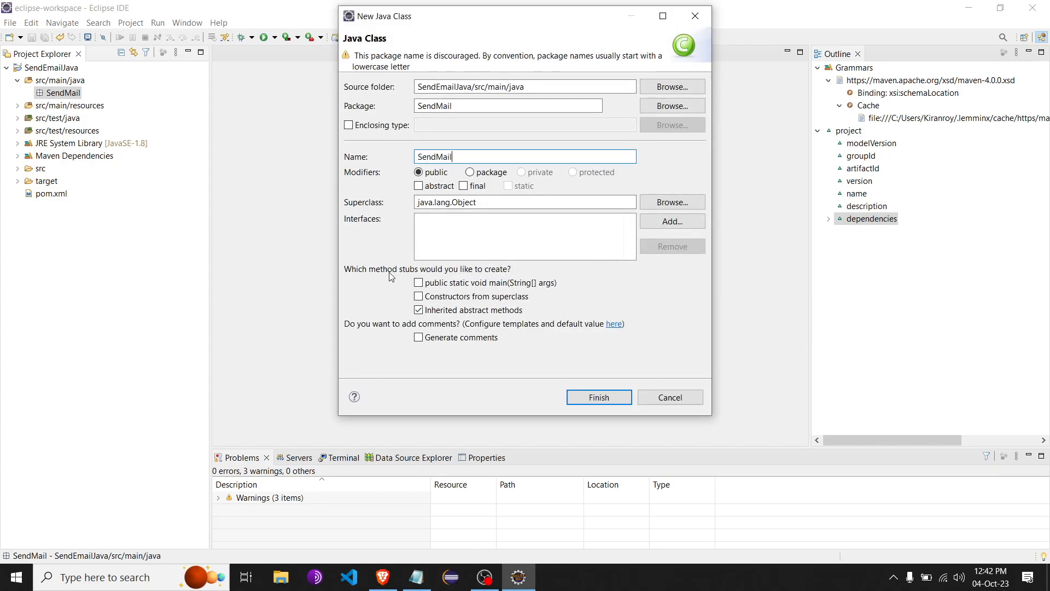
{"action": "left_click", "coordinate": [418, 282]}
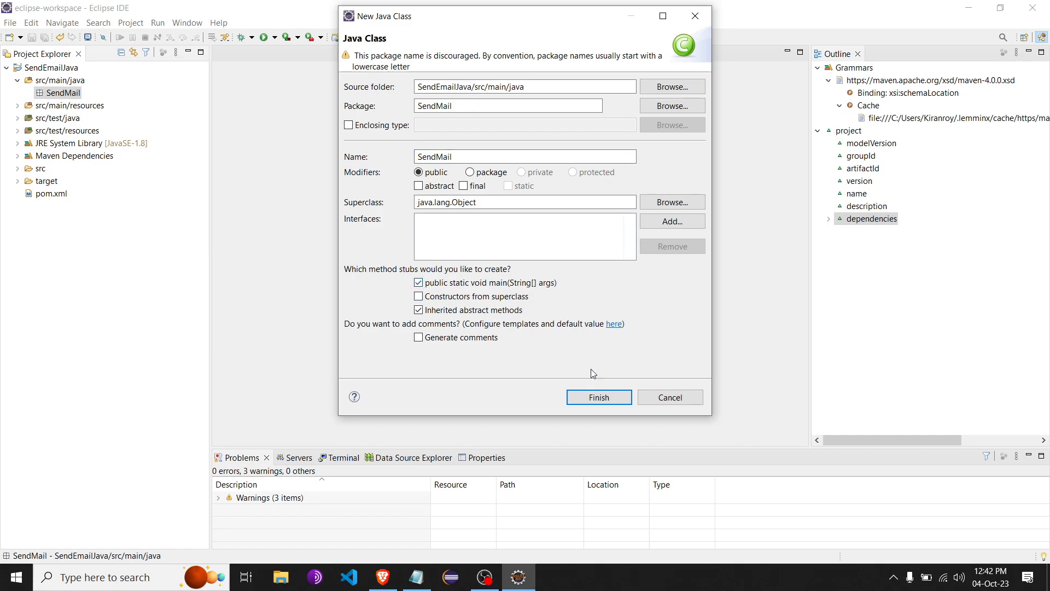
{"action": "left_click", "coordinate": [597, 397]}
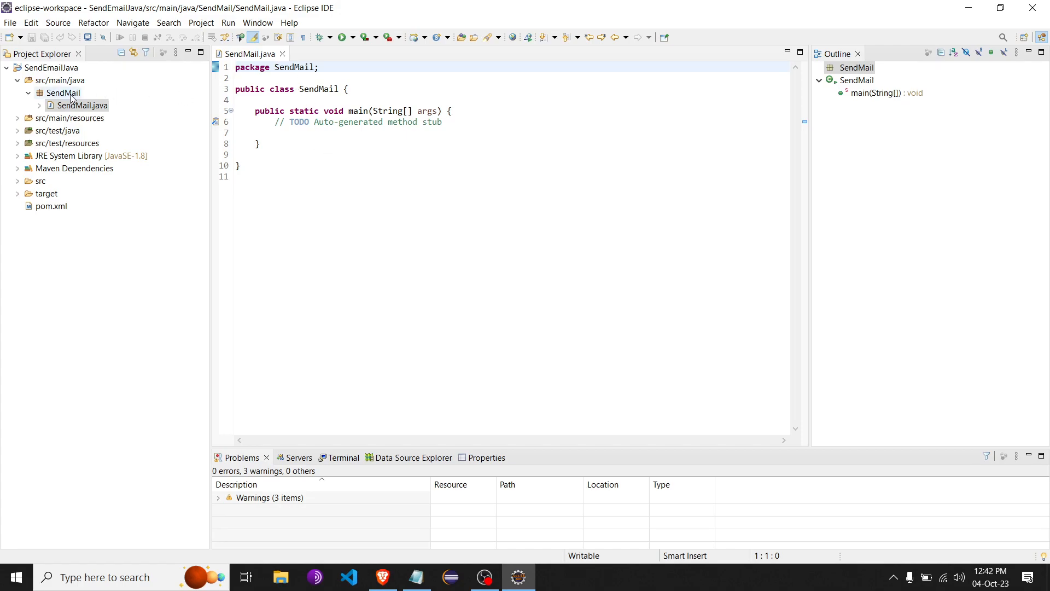
- Refactor the SendMail package name to com.SendMail, proceeding past the warning
{"action": "right_click", "coordinate": [63, 92]}
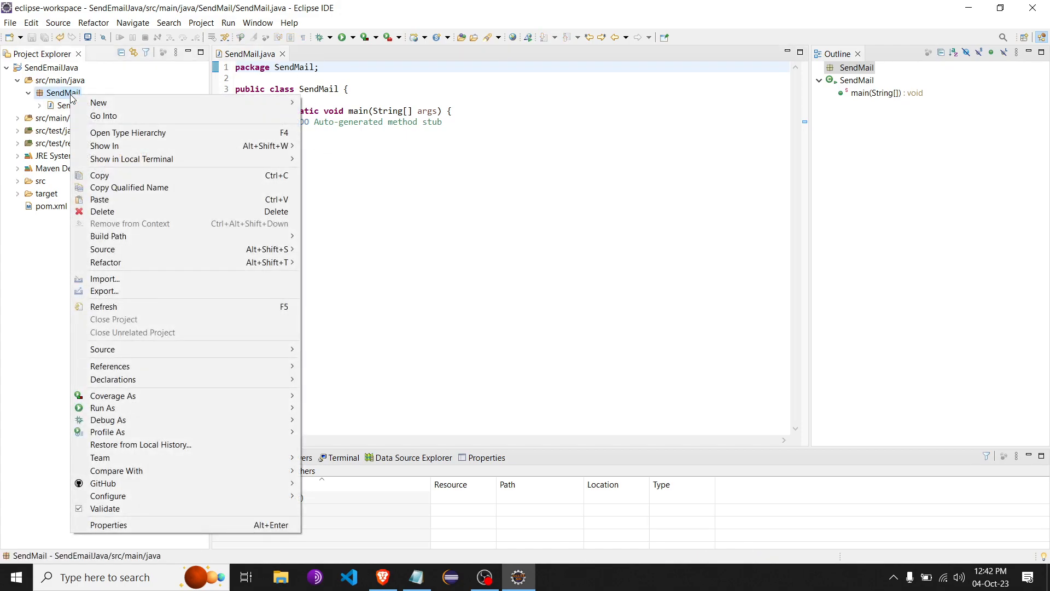
{"action": "mouse_move", "coordinate": [141, 259]}
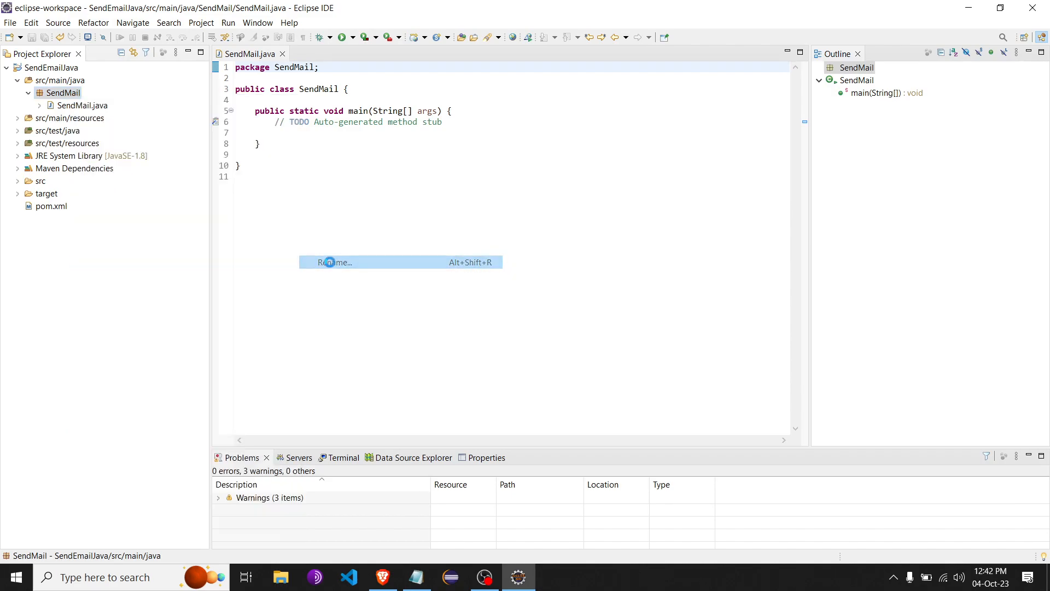
{"action": "left_click", "coordinate": [333, 261]}
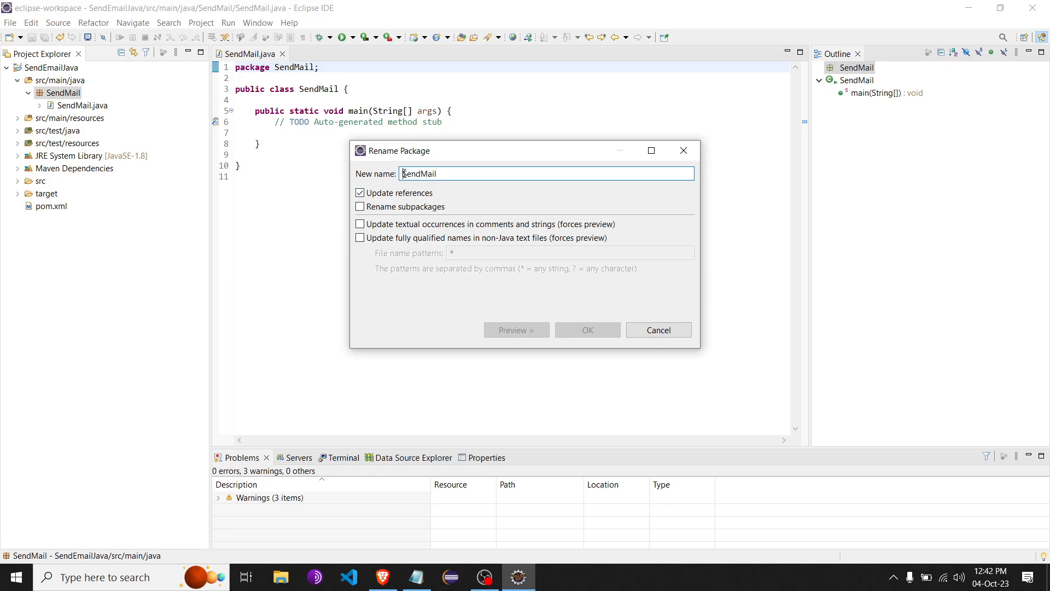
{"action": "type", "text": "com."}
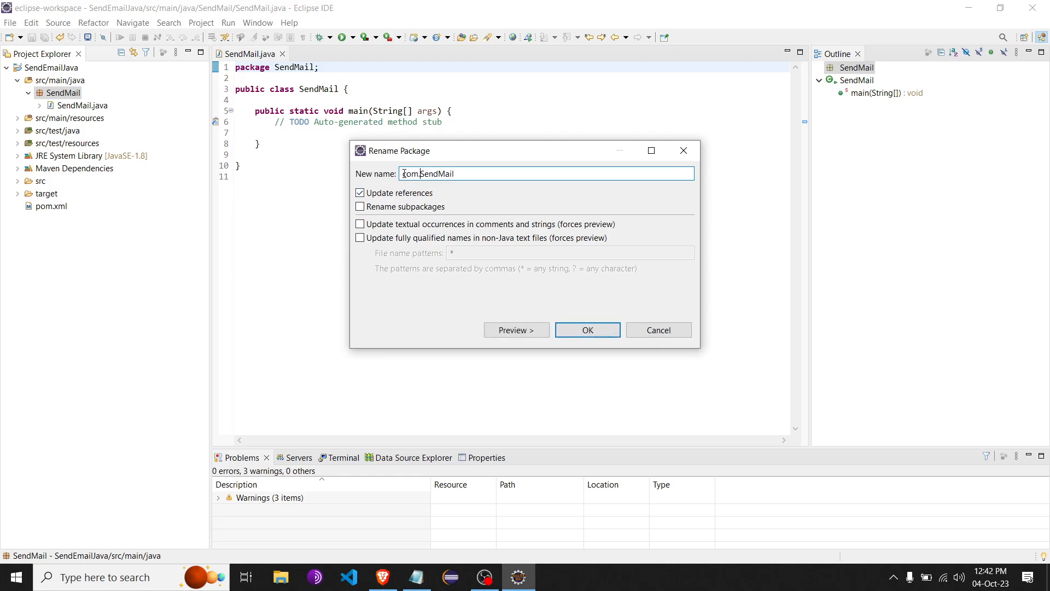
{"action": "left_click", "coordinate": [516, 329]}
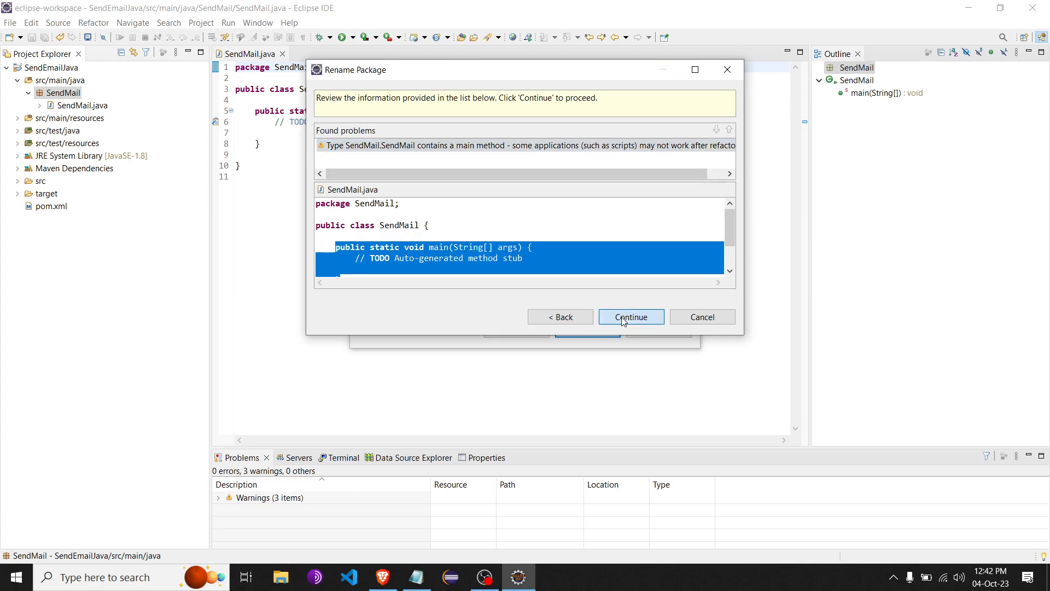
{"action": "left_click", "coordinate": [630, 317]}
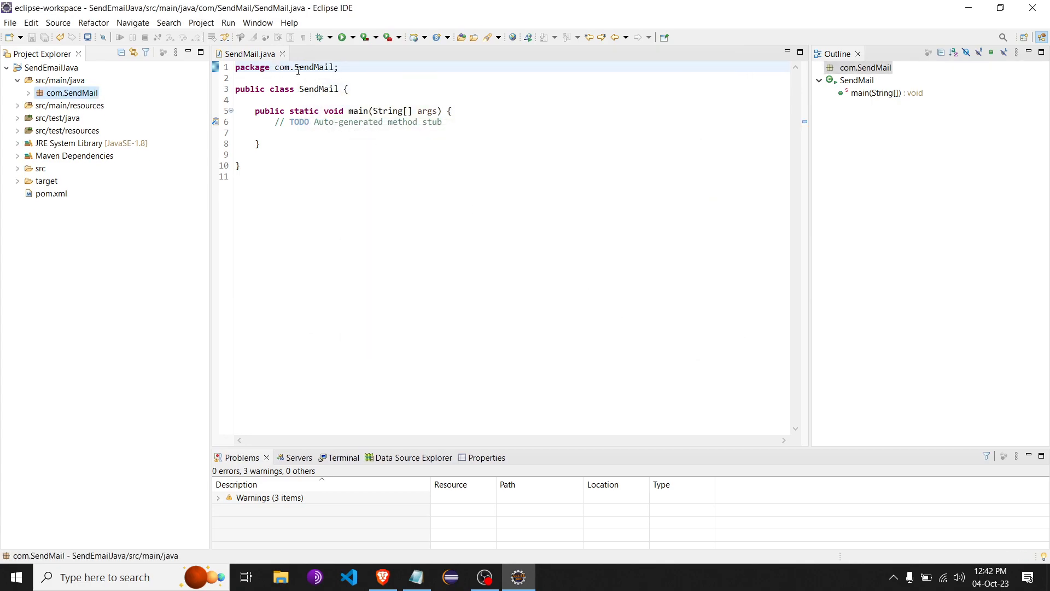
{"action": "mouse_move", "coordinate": [399, 462]}
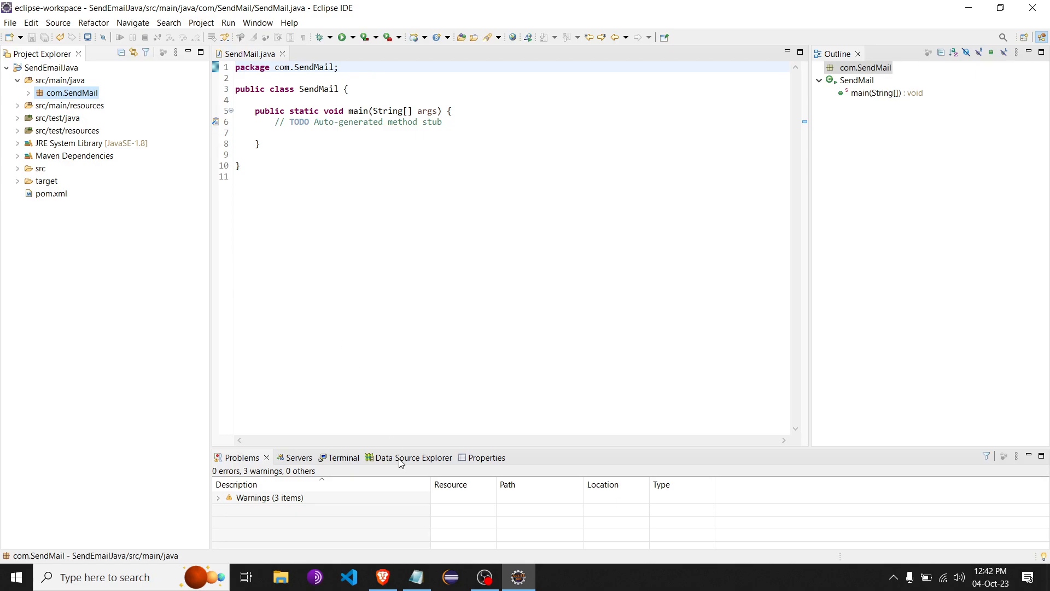
- Paste the JavaMail sending code from the notes over the generated SendMail class
{"action": "left_click", "coordinate": [416, 577]}
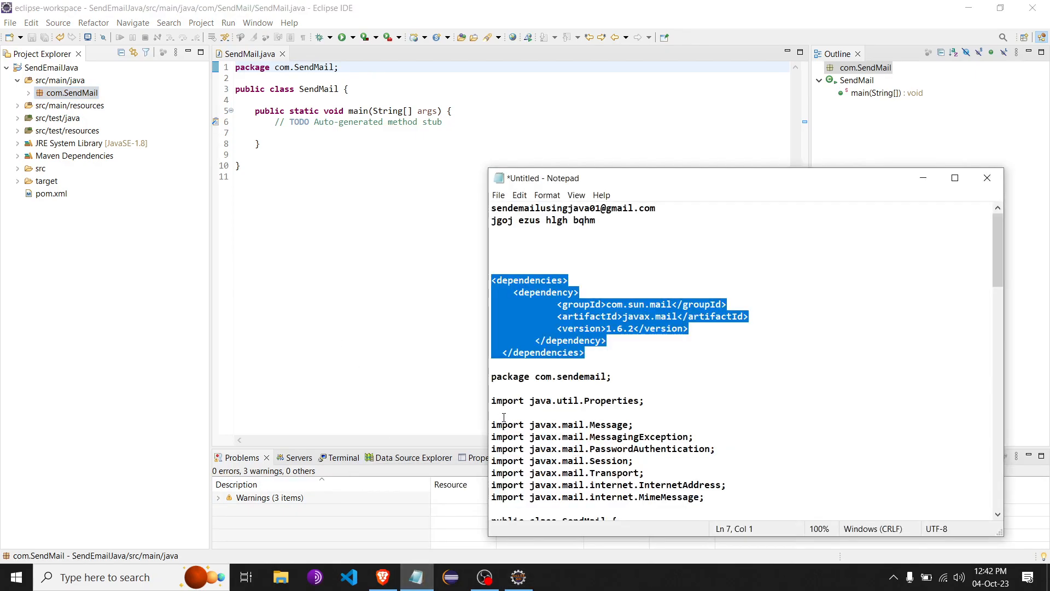
{"action": "scroll", "scroll_direction": "down", "scroll_amount": 3}
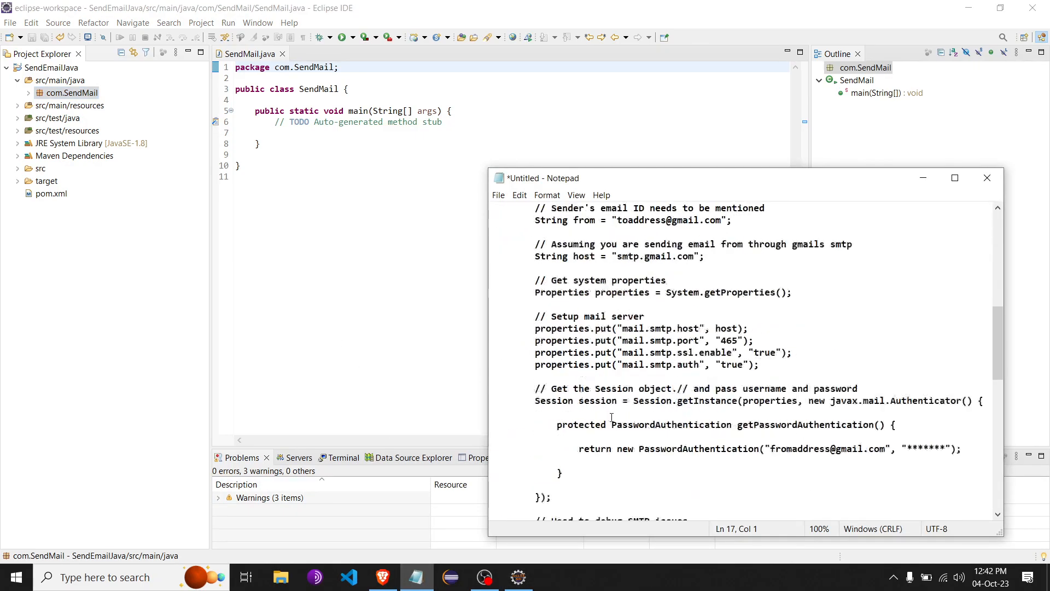
{"action": "scroll", "scroll_direction": "down", "scroll_amount": 3}
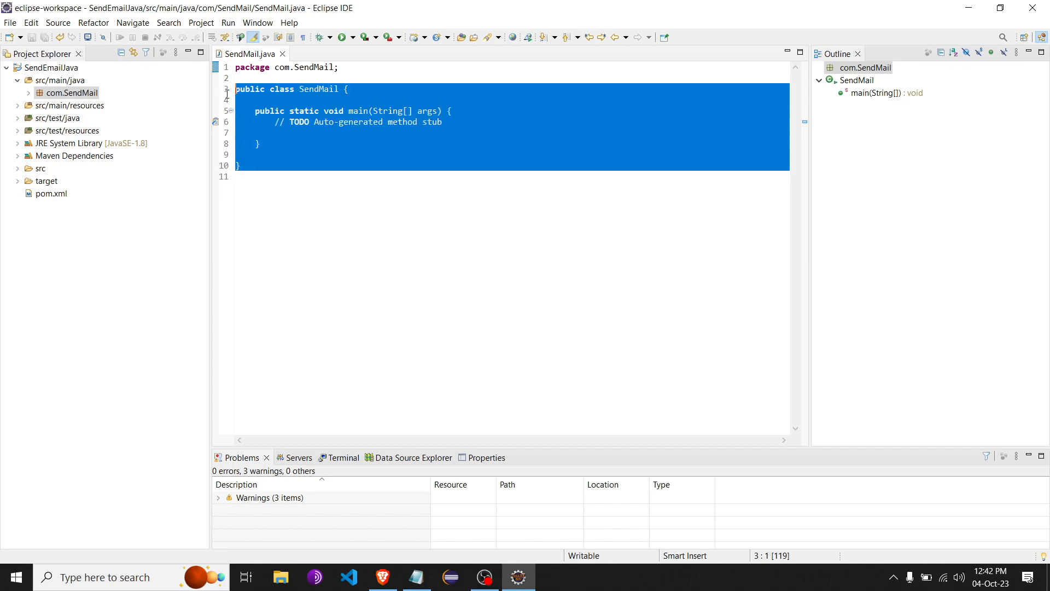
{"action": "key", "text": "ctrl+v"}
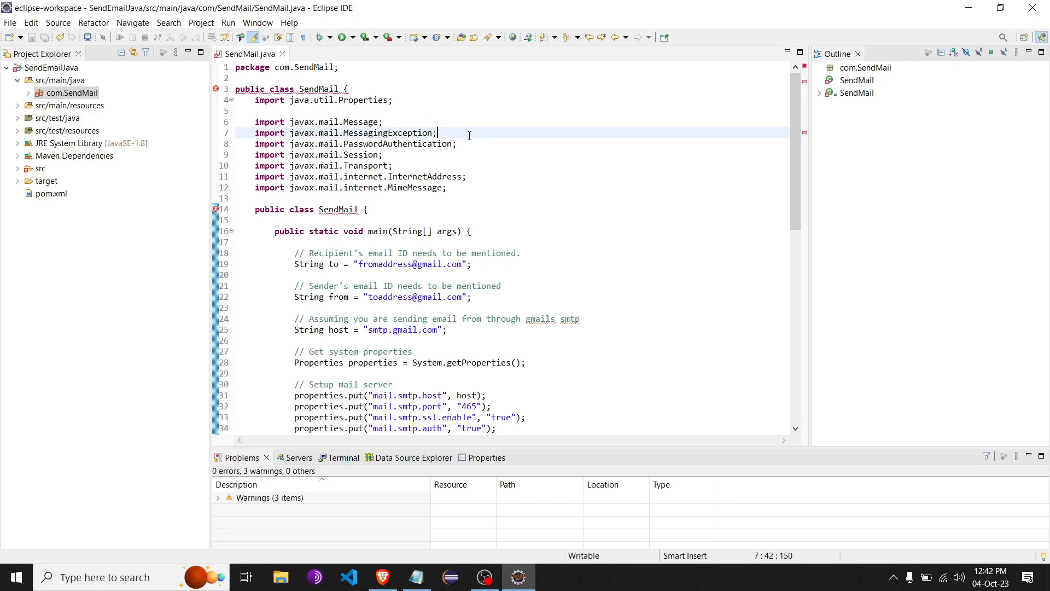
{"action": "scroll", "scroll_direction": "down", "scroll_amount": 3}
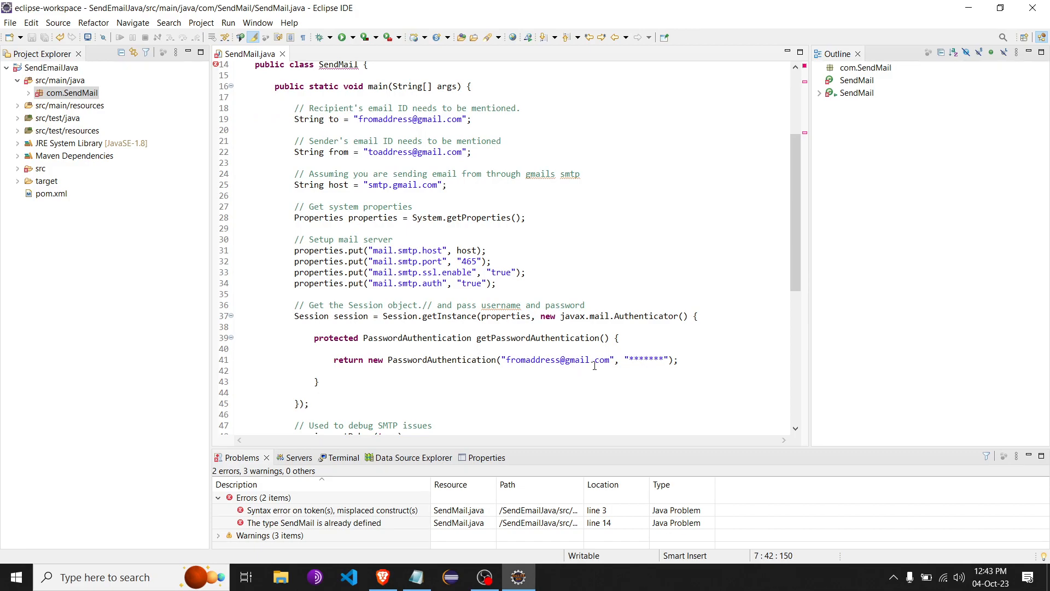
{"action": "scroll", "scroll_direction": "up", "scroll_amount": 3}
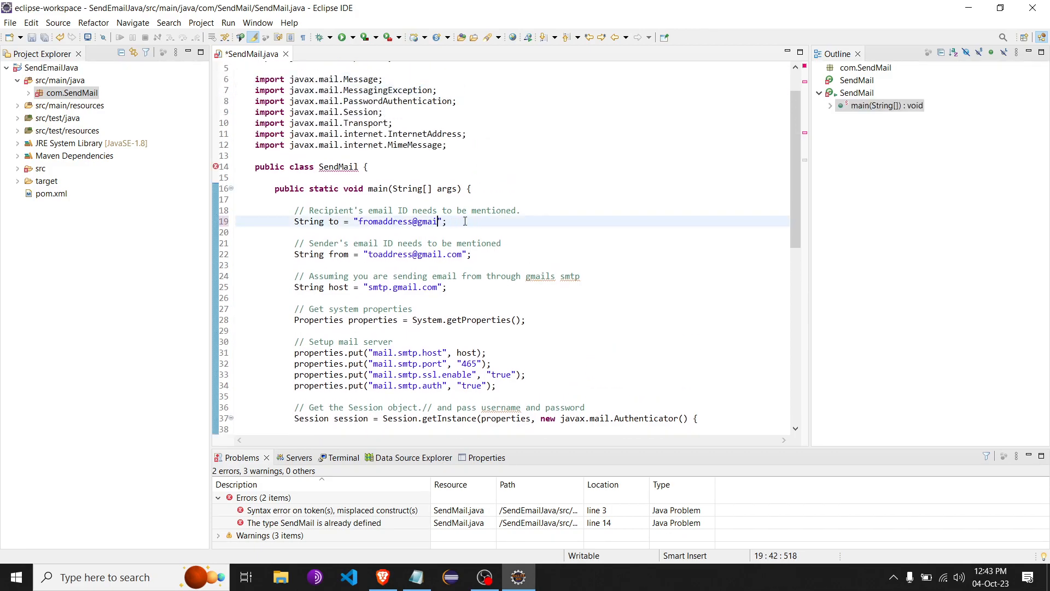
{"action": "key", "text": "BackSpace"}
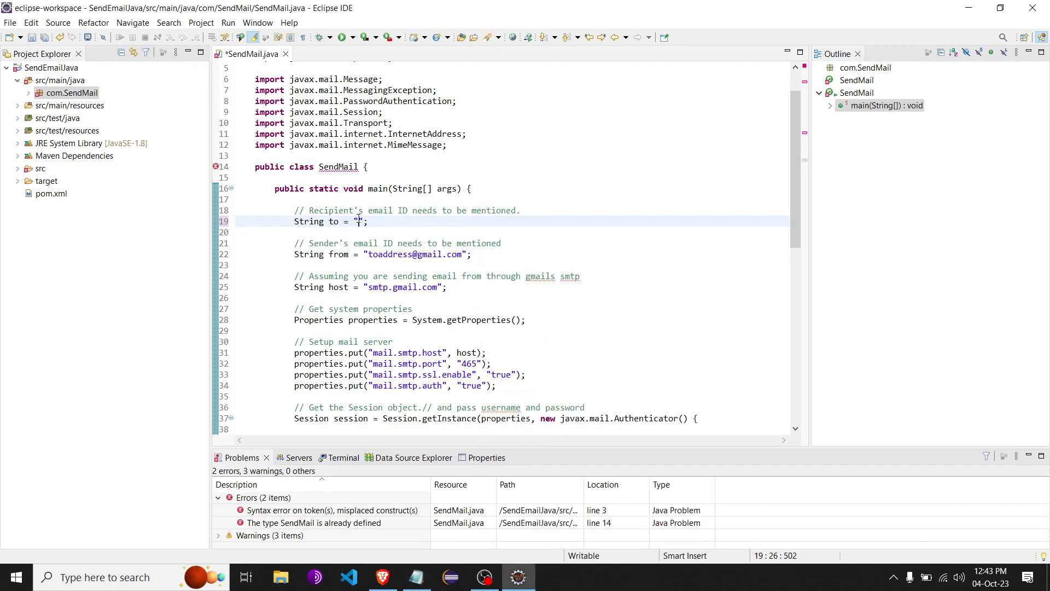
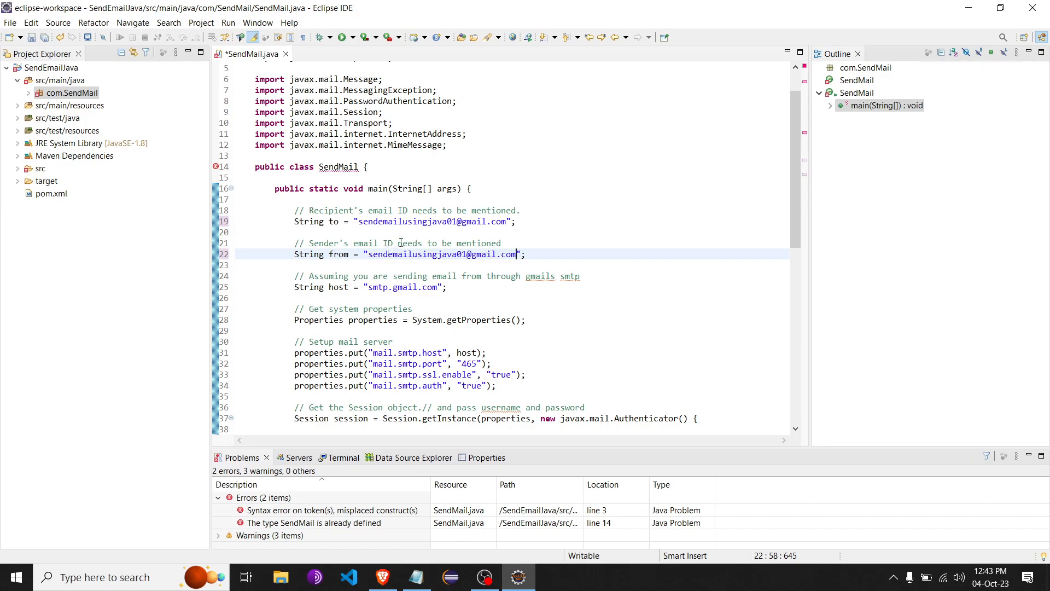
{"action": "mouse_move", "coordinate": [401, 239]}
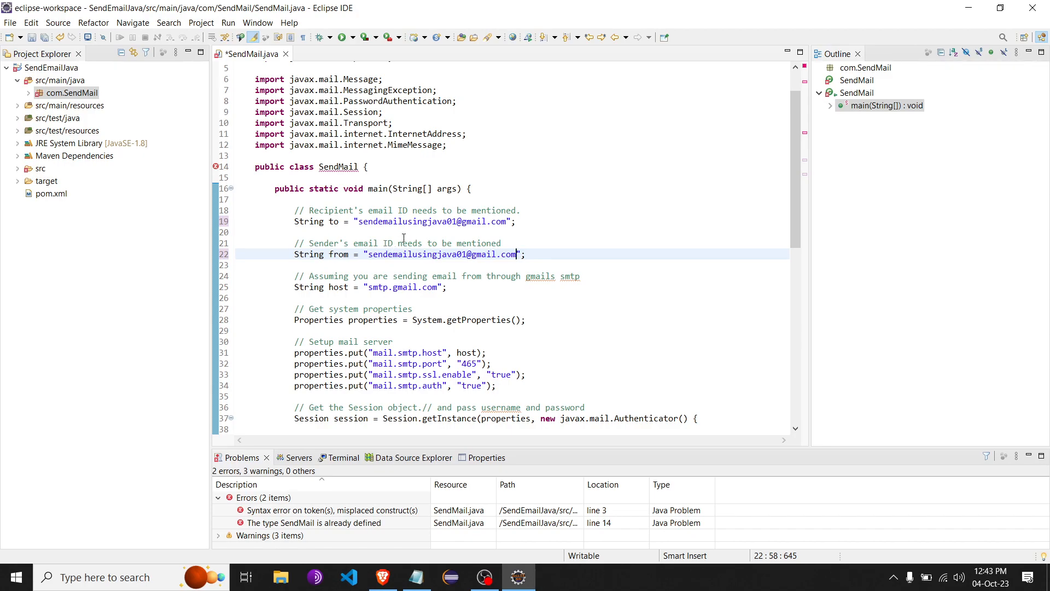
{"action": "scroll", "scroll_direction": "down", "scroll_amount": 3}
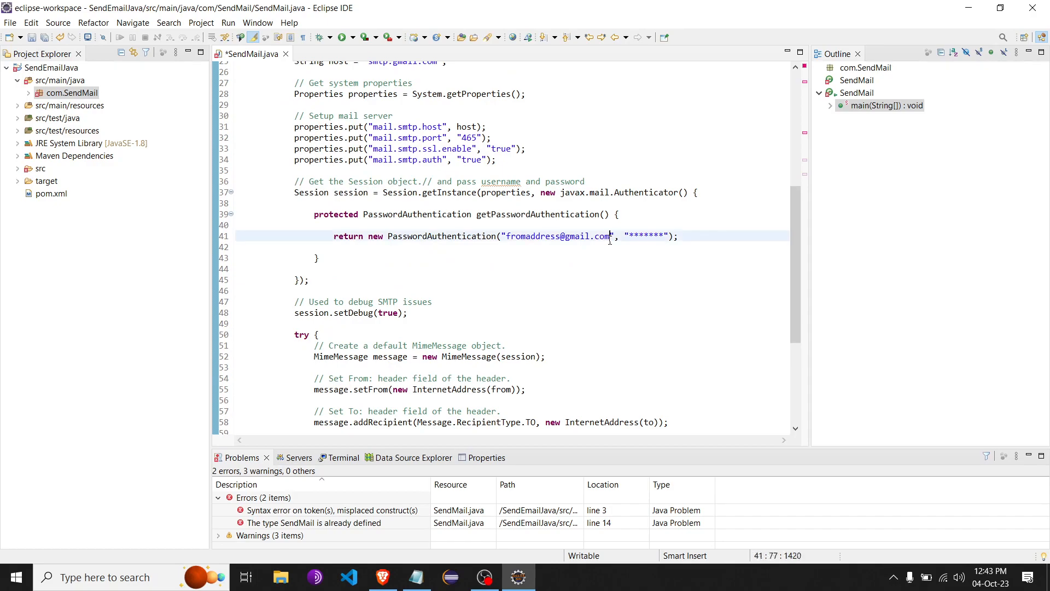
{"action": "key", "text": "BackSpace"}
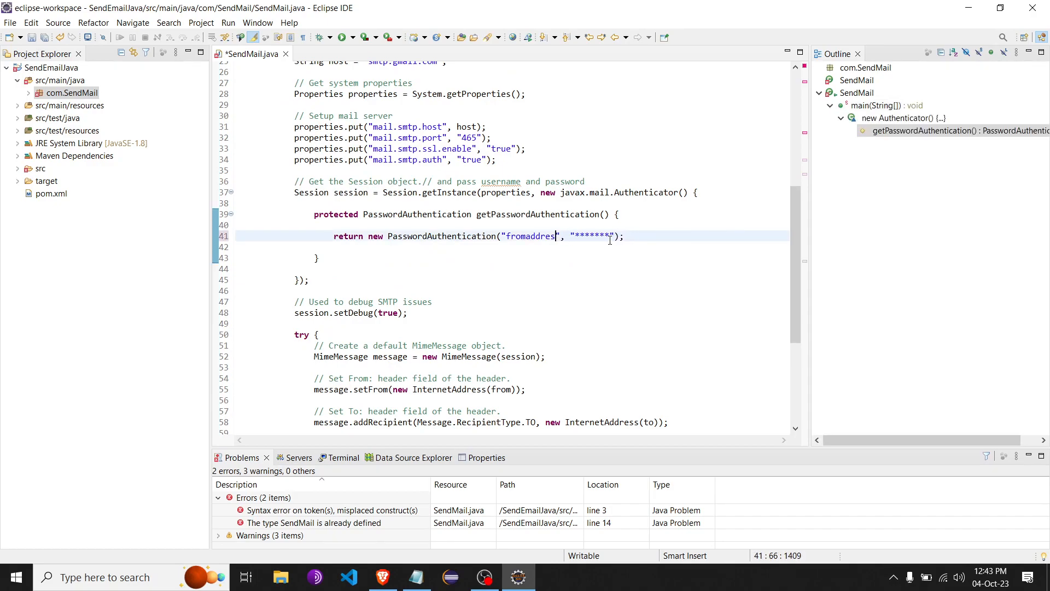
{"action": "key", "text": "Backspace"}
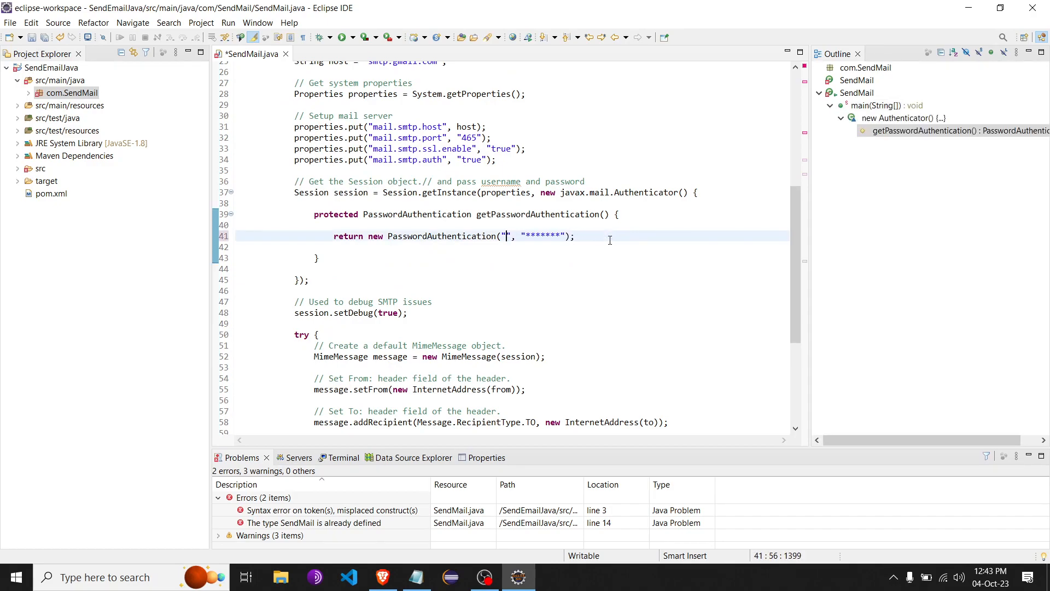
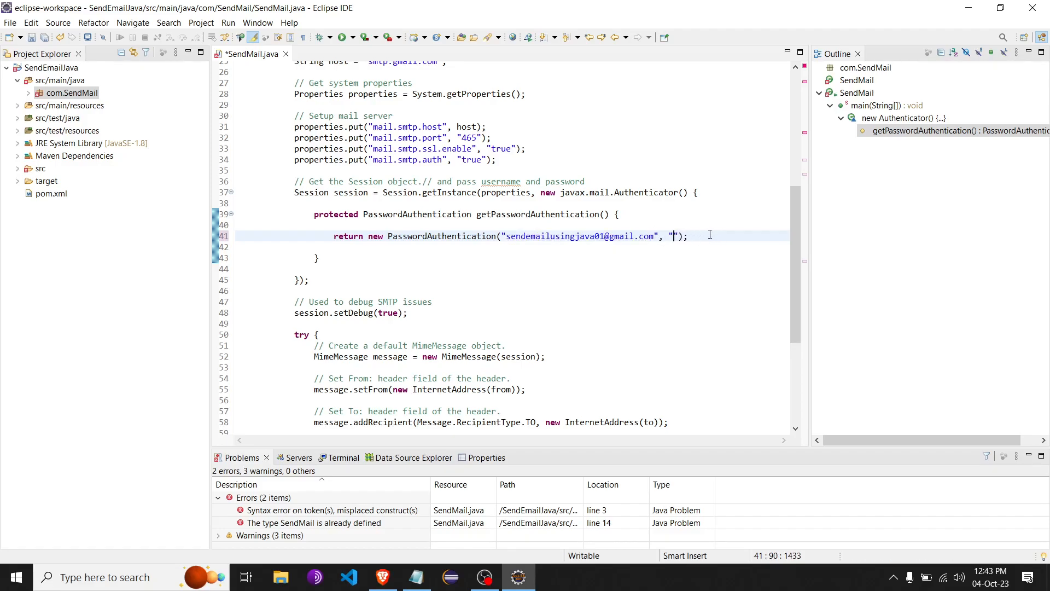
{"action": "left_click", "coordinate": [381, 577]}
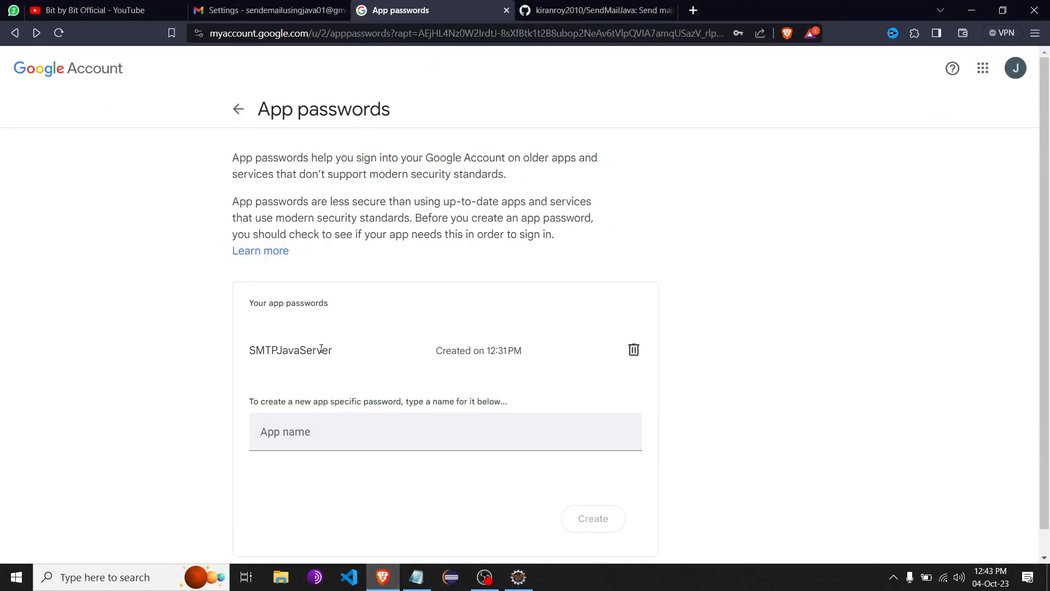
{"action": "mouse_move", "coordinate": [415, 576]}
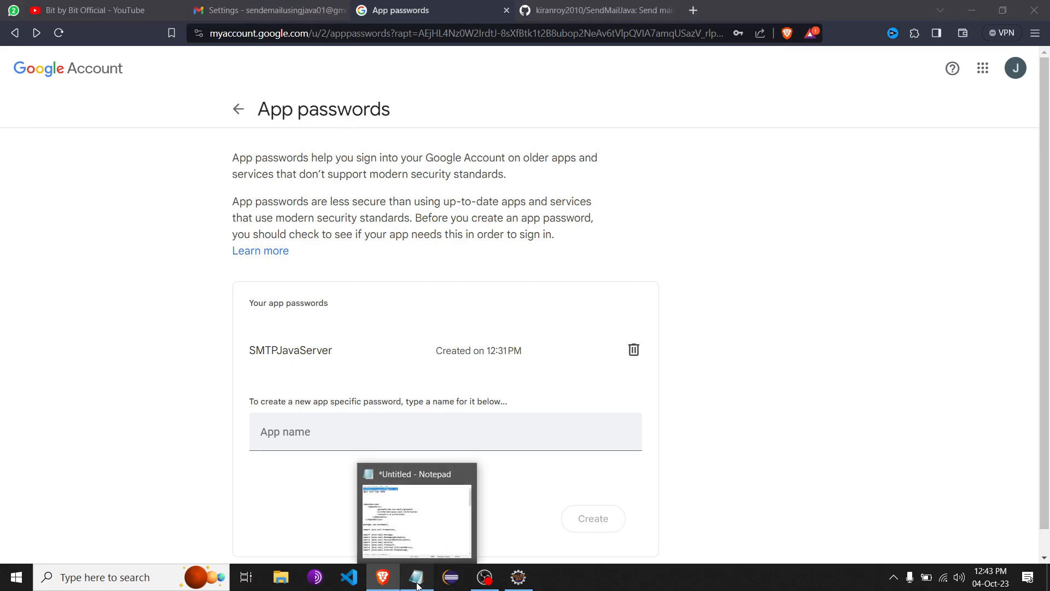
- Bring up the untitled Notepad notes from the taskbar
{"action": "left_click", "coordinate": [416, 512]}
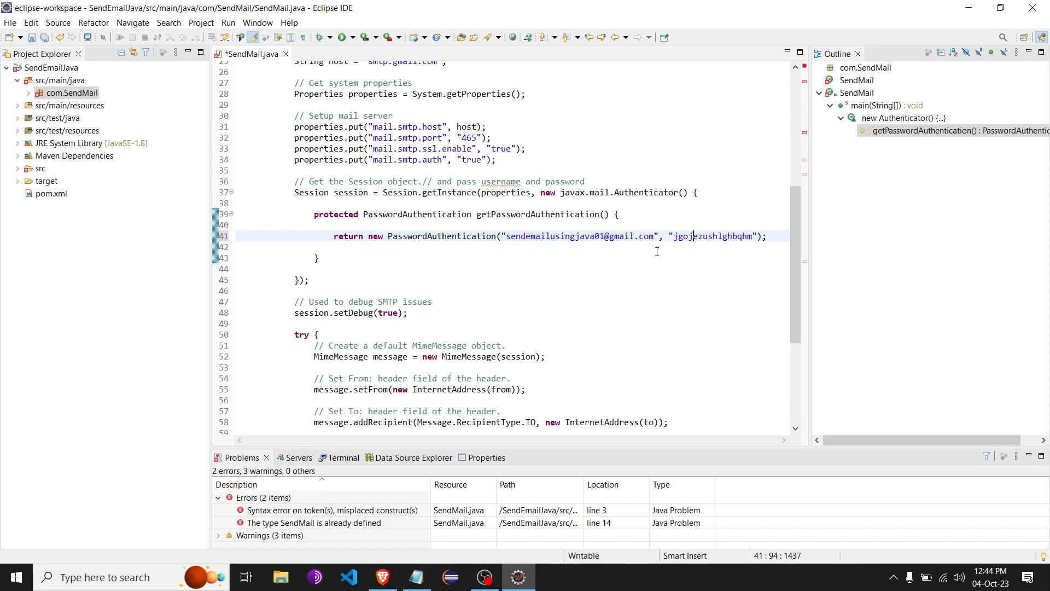
- Save SendMail.java with the app password in the authenticator
{"action": "key", "text": "ctrl+s"}
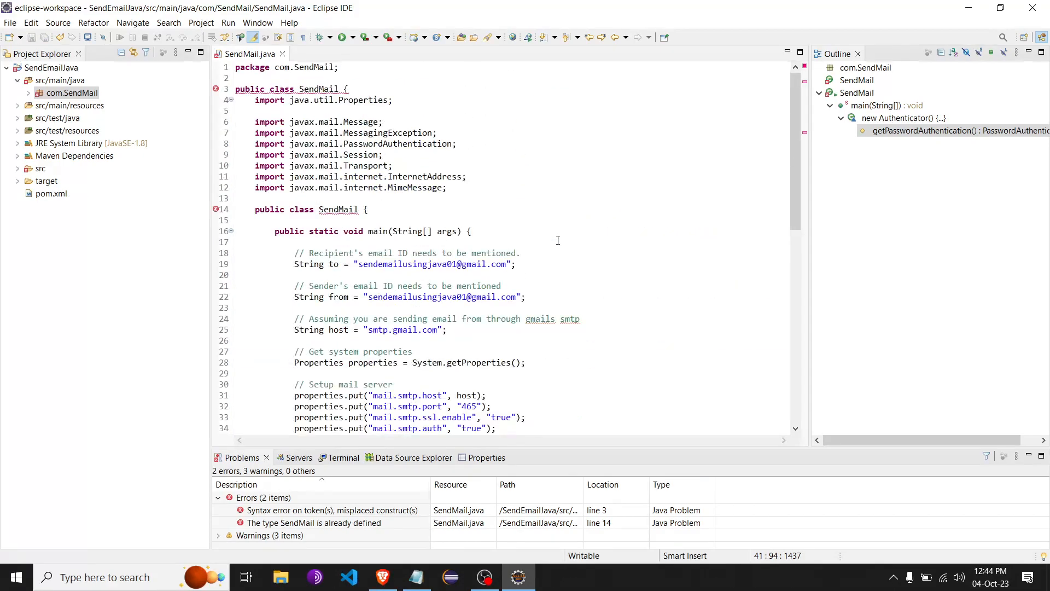
{"action": "mouse_move", "coordinate": [333, 182]}
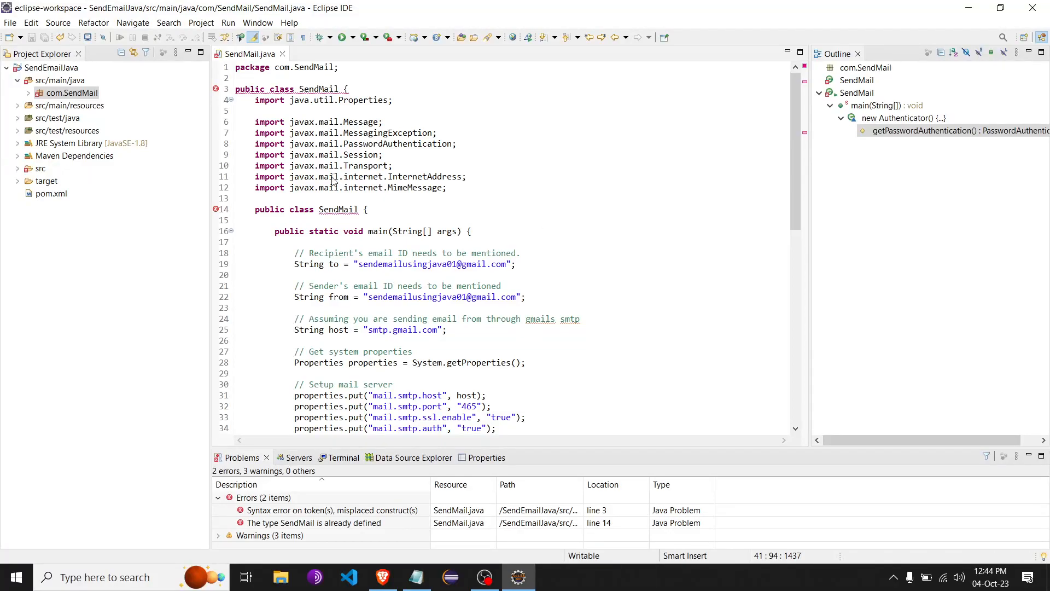
{"action": "left_click", "coordinate": [59, 80]}
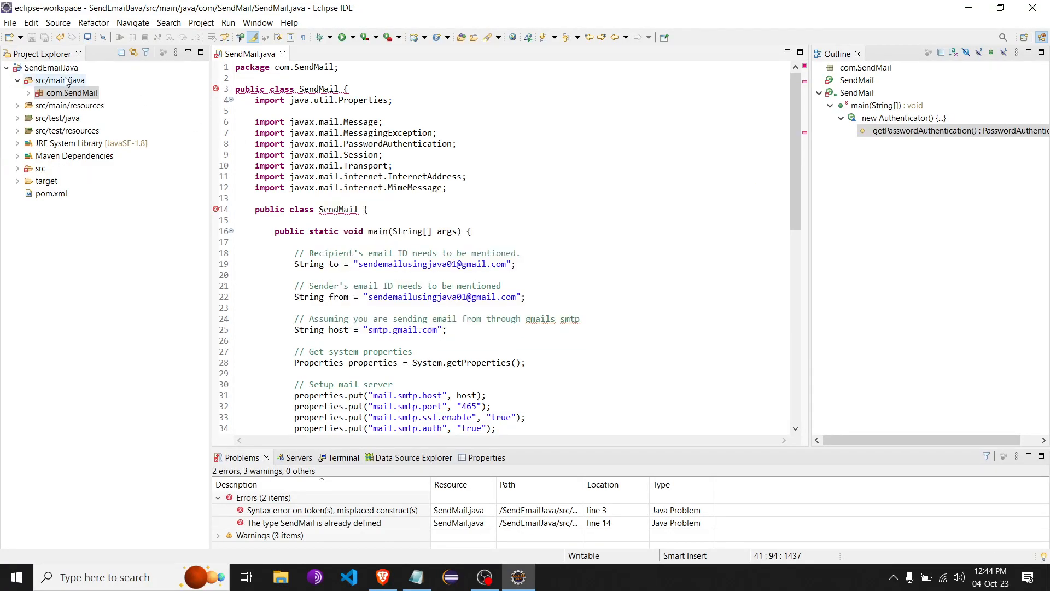
- Run the project as a Java application and dismiss the launch error
{"action": "right_click", "coordinate": [50, 67]}
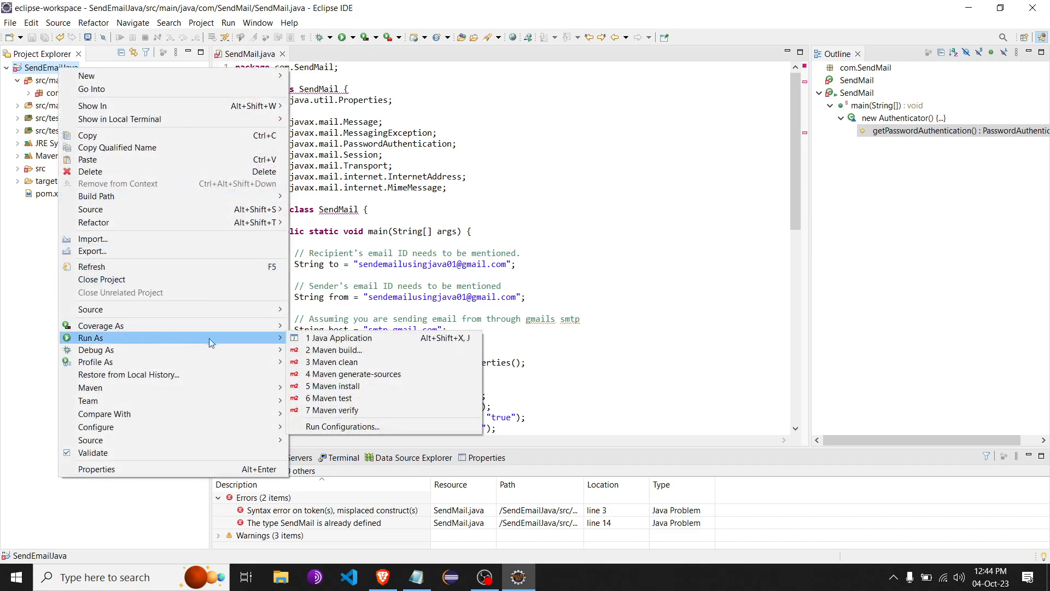
{"action": "left_click", "coordinate": [339, 338]}
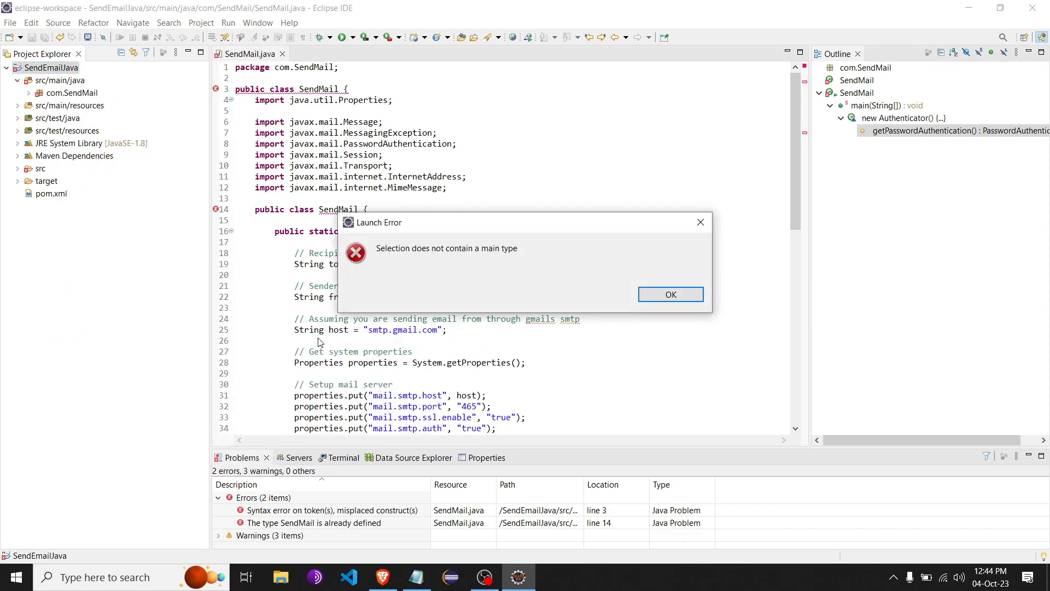
{"action": "left_click", "coordinate": [670, 294]}
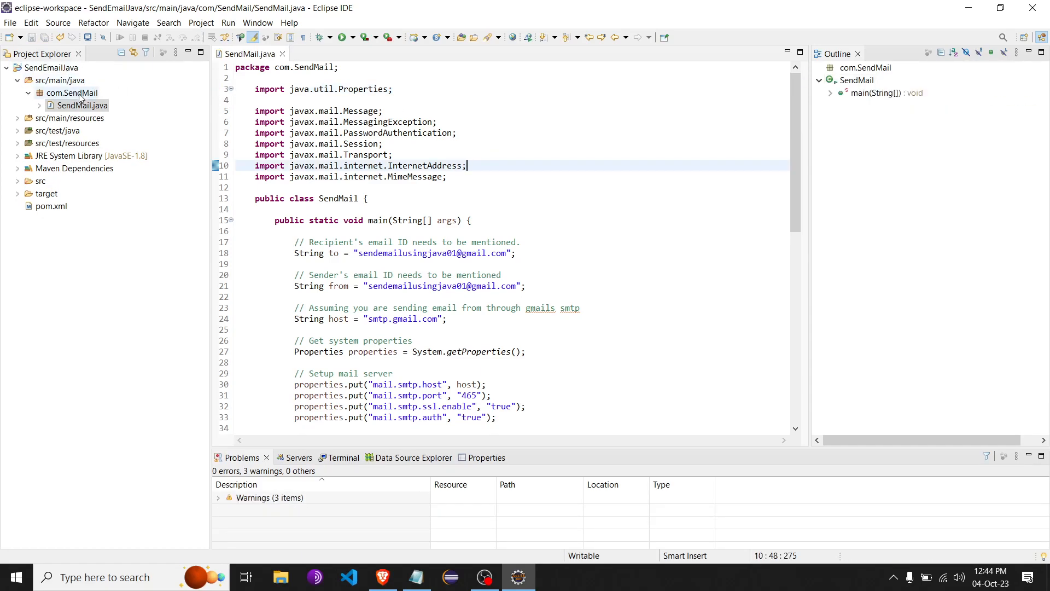
- Run the SendEmailJava project as a Java application and return to the browser
{"action": "left_click", "coordinate": [49, 66]}
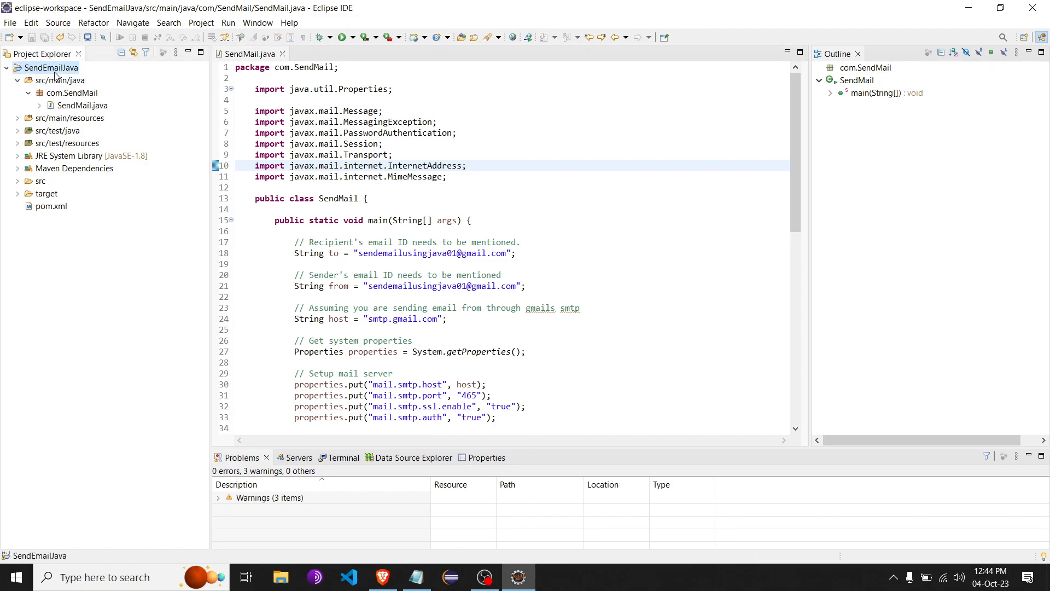
{"action": "right_click", "coordinate": [48, 68]}
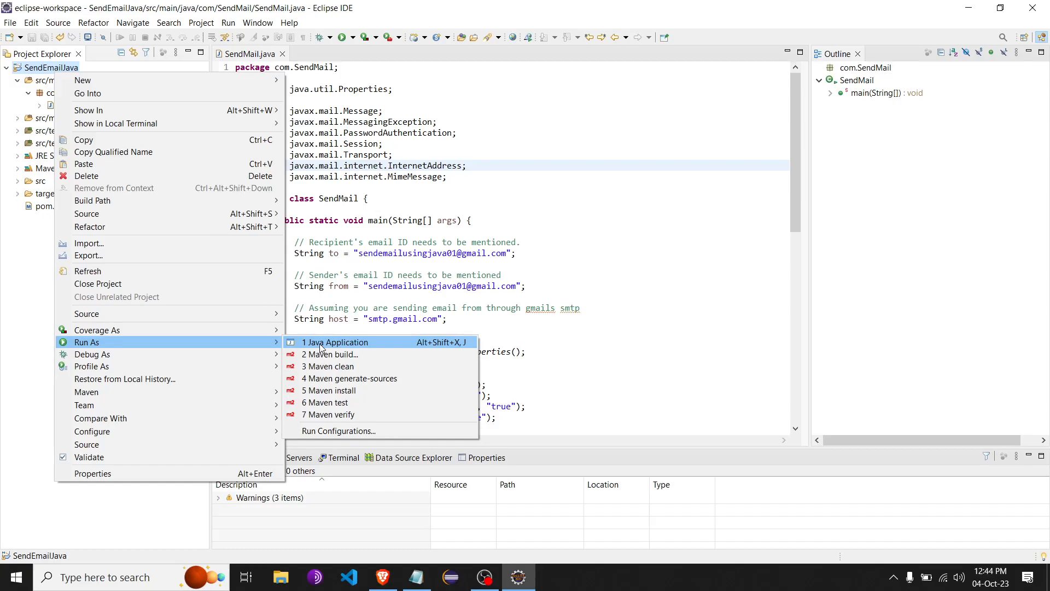
{"action": "left_click", "coordinate": [337, 341]}
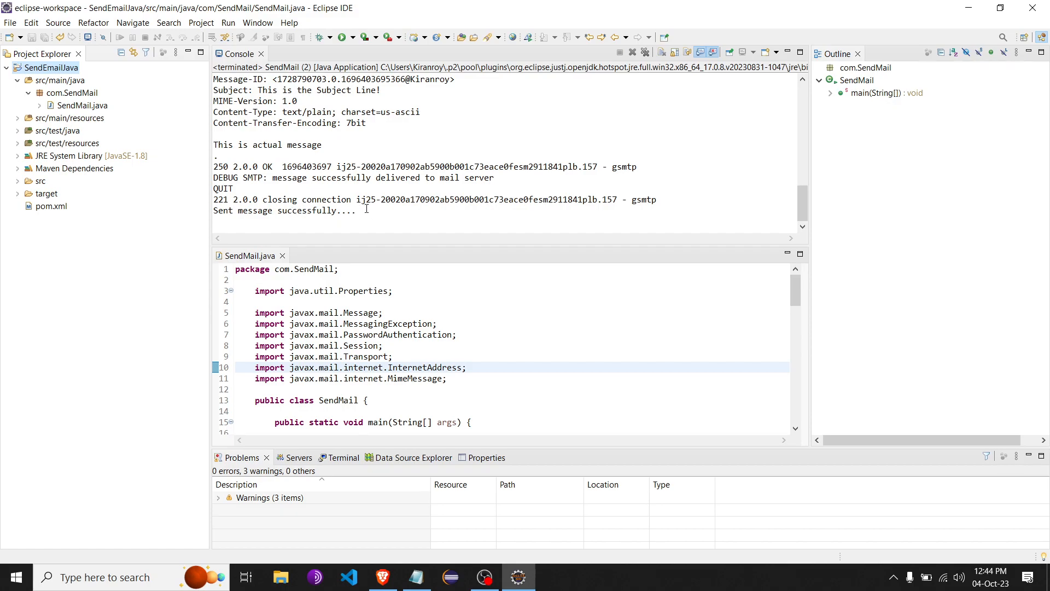
{"action": "double_click", "coordinate": [288, 210]}
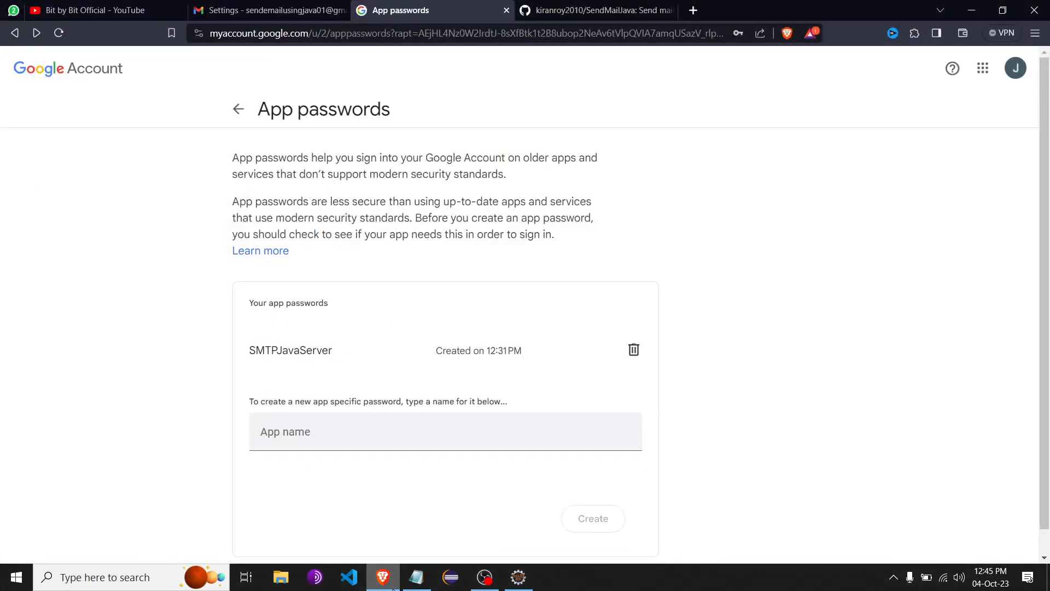
- Go back to the Gmail inbox and open the plain-text email "This is the Subject Line!"
{"action": "left_click", "coordinate": [266, 10]}
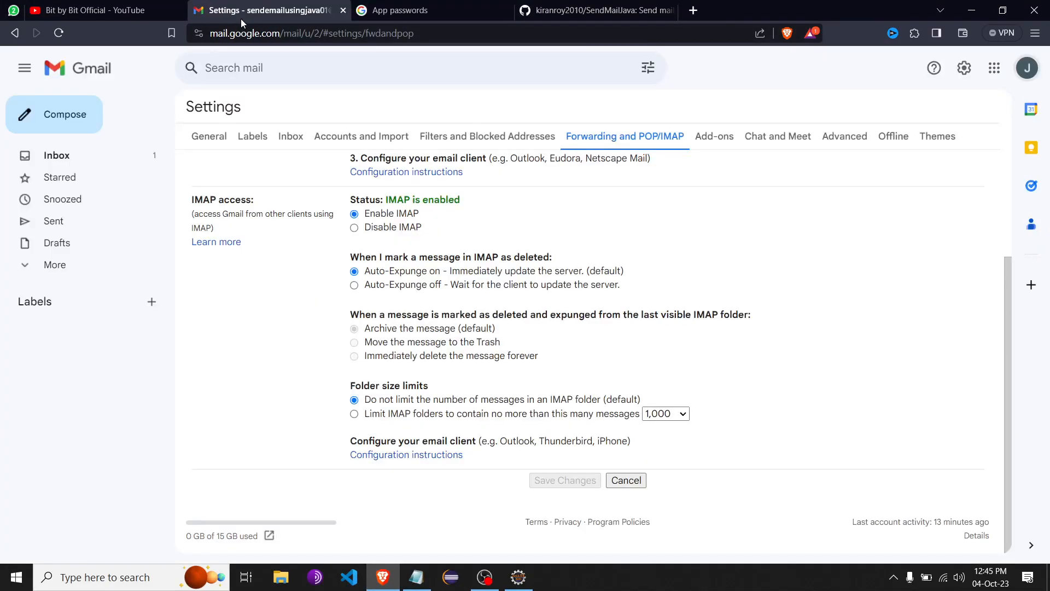
{"action": "mouse_move", "coordinate": [88, 80]}
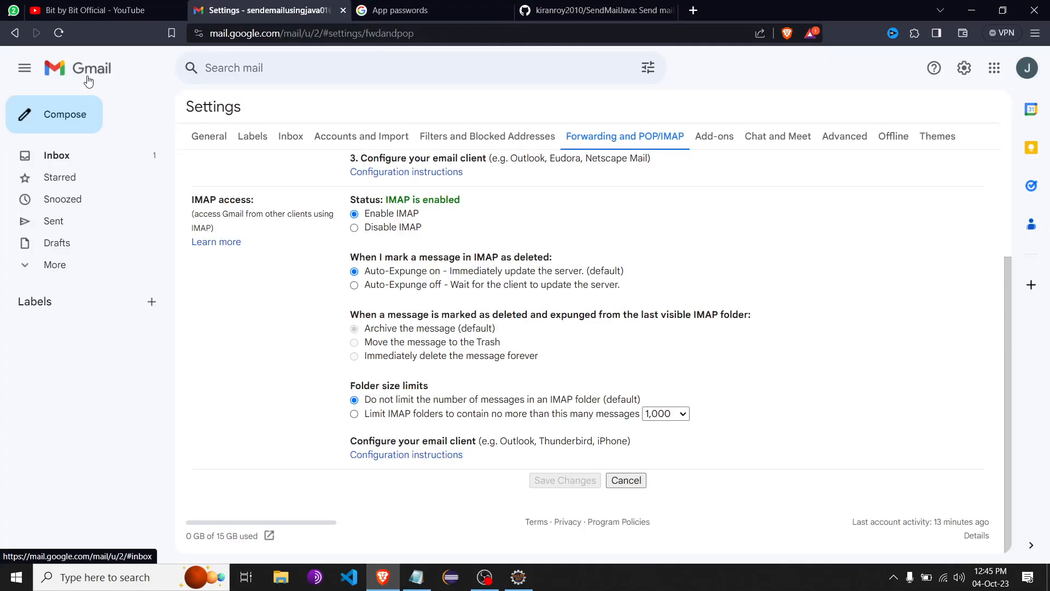
{"action": "left_click", "coordinate": [57, 155]}
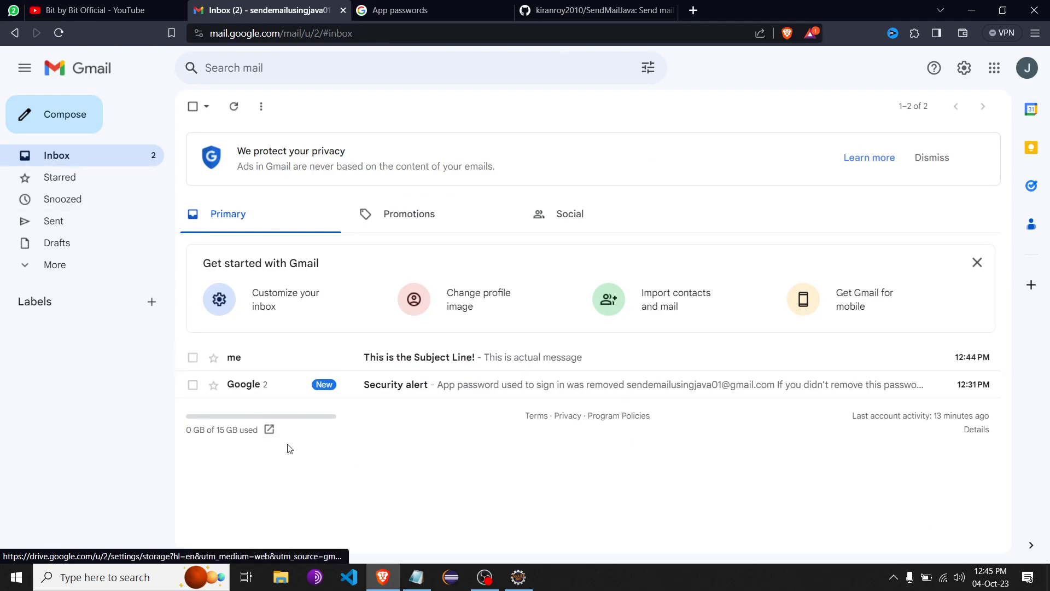
{"action": "left_click", "coordinate": [417, 357]}
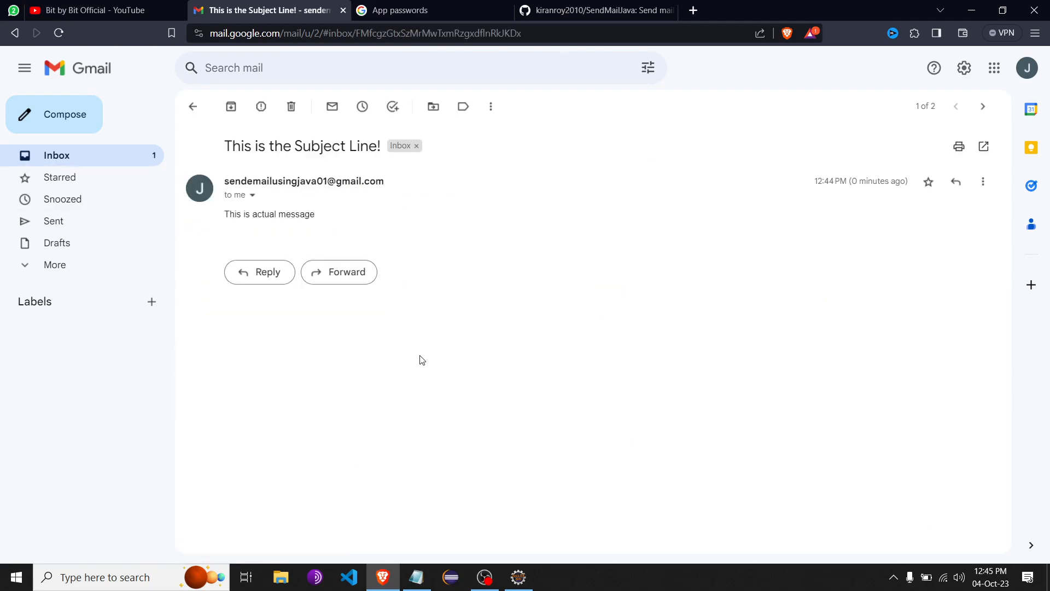
{"action": "mouse_move", "coordinate": [331, 213]}
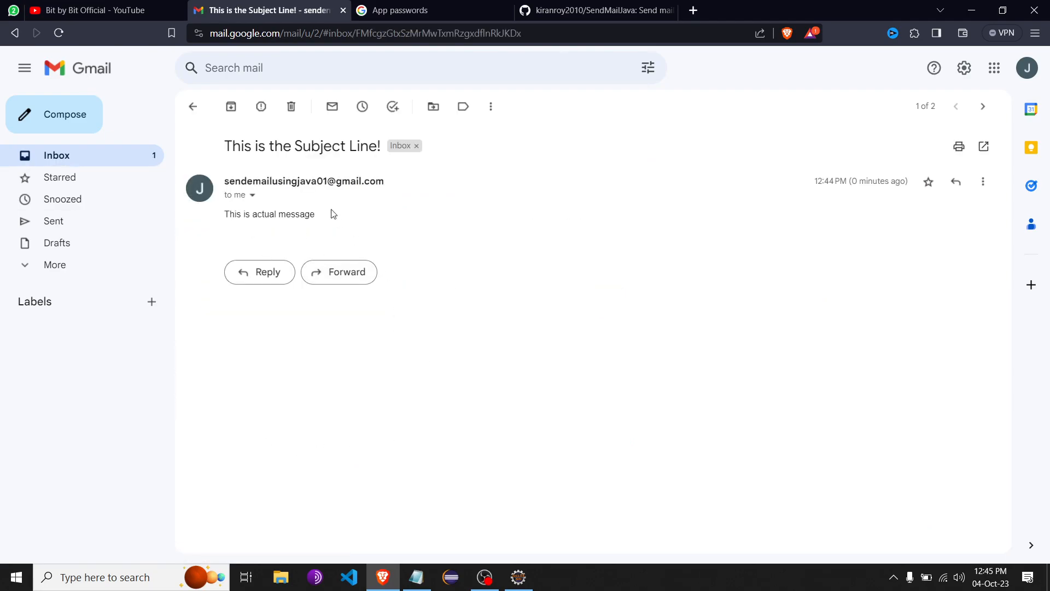
{"action": "mouse_move", "coordinate": [484, 576]}
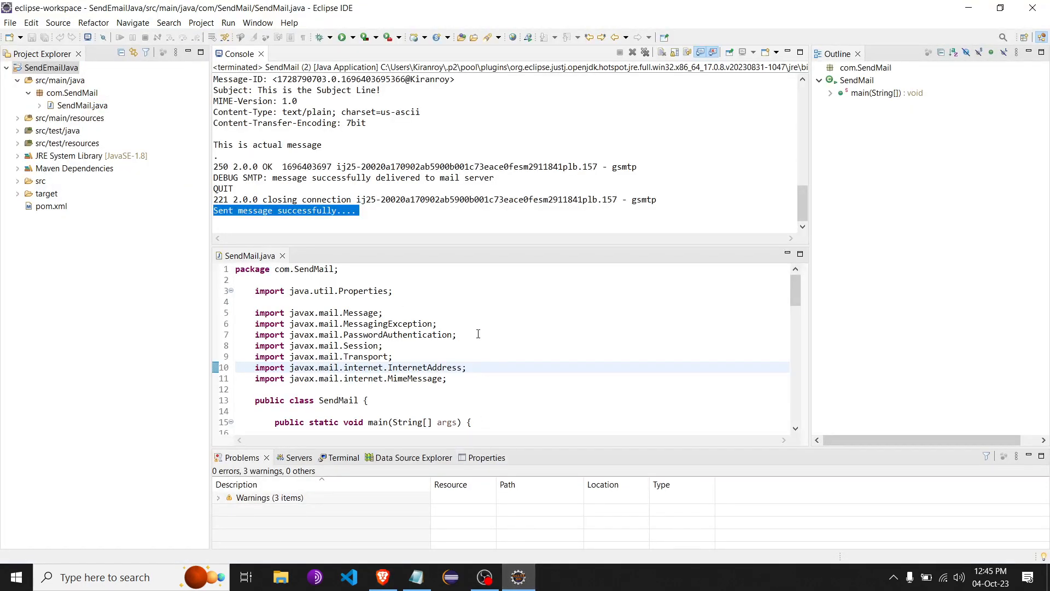
- Comment out the plain-text message line and add a new line beneath it
{"action": "scroll", "scroll_direction": "down", "scroll_amount": 3}
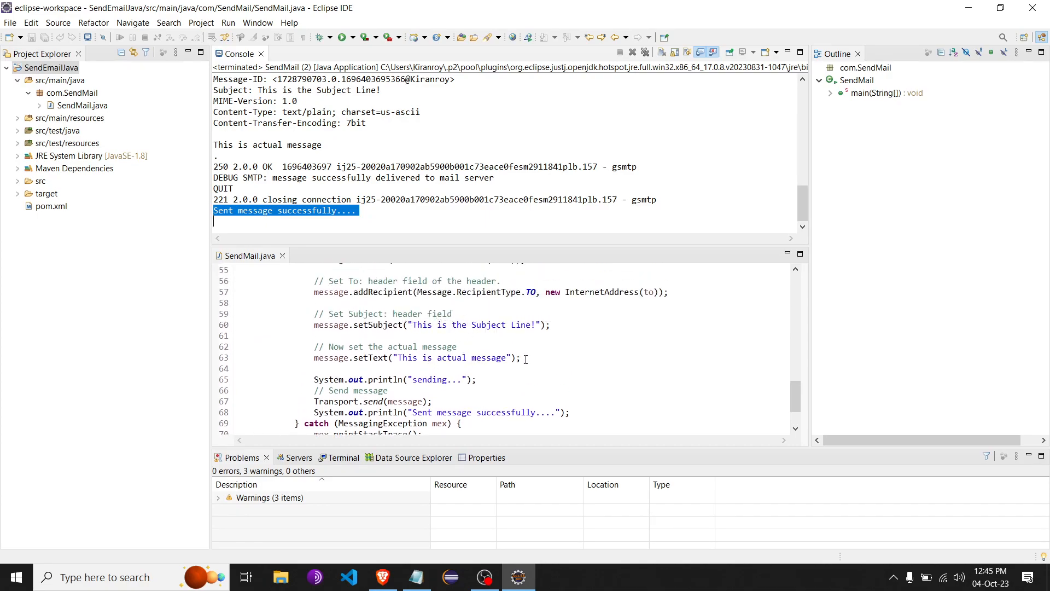
{"action": "double_click", "coordinate": [428, 357]}
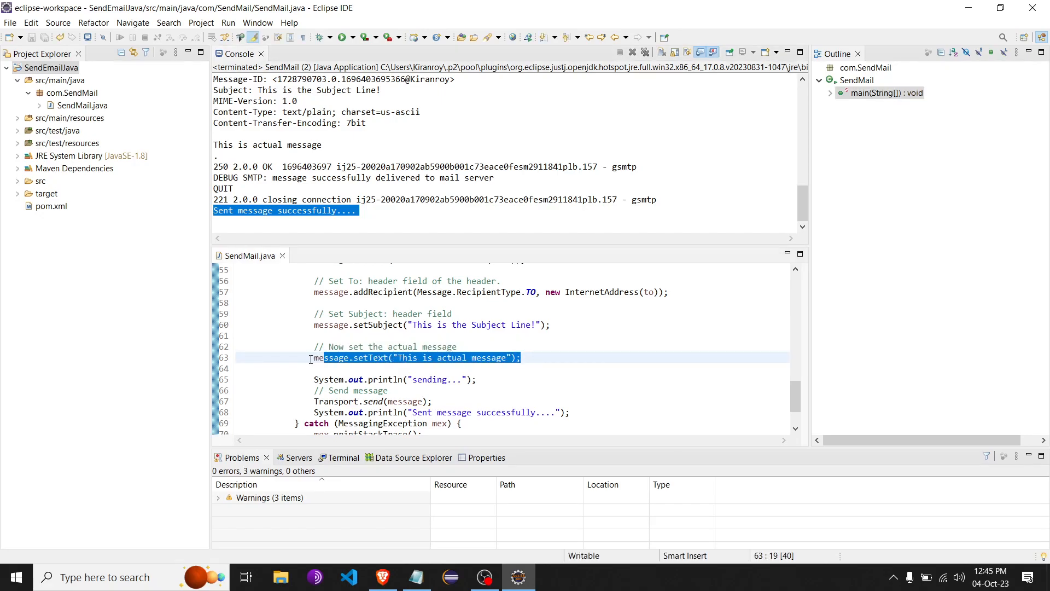
{"action": "mouse_move", "coordinate": [331, 357]}
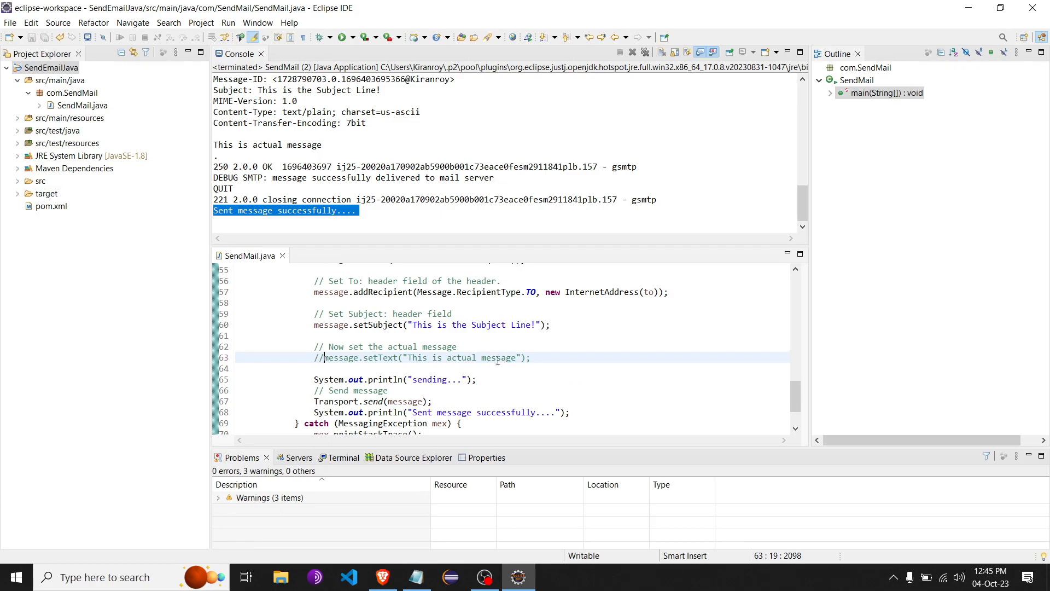
{"action": "left_click", "coordinate": [554, 367]}
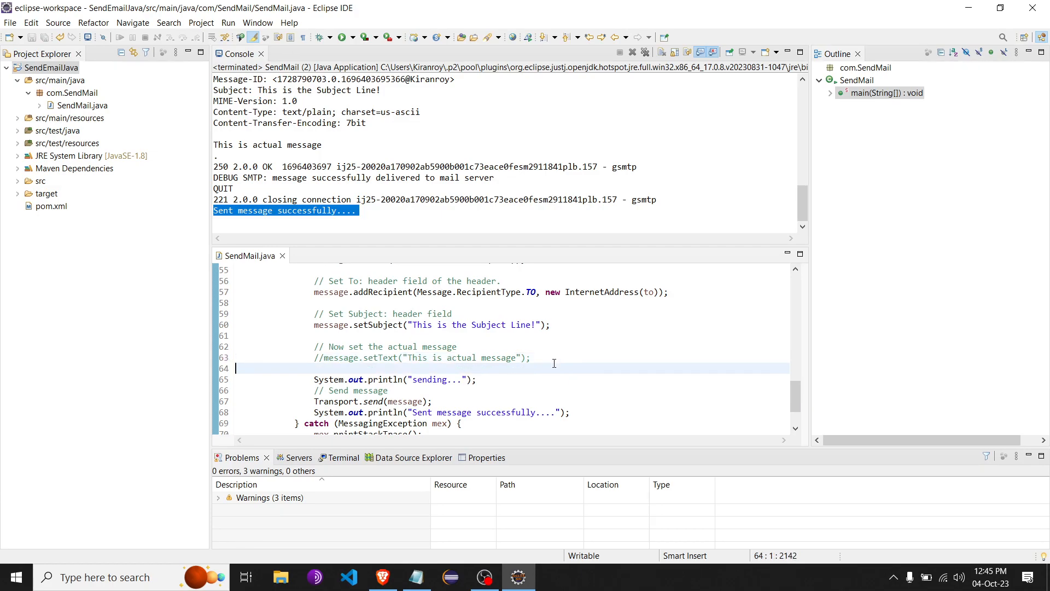
{"action": "key", "text": "Enter"}
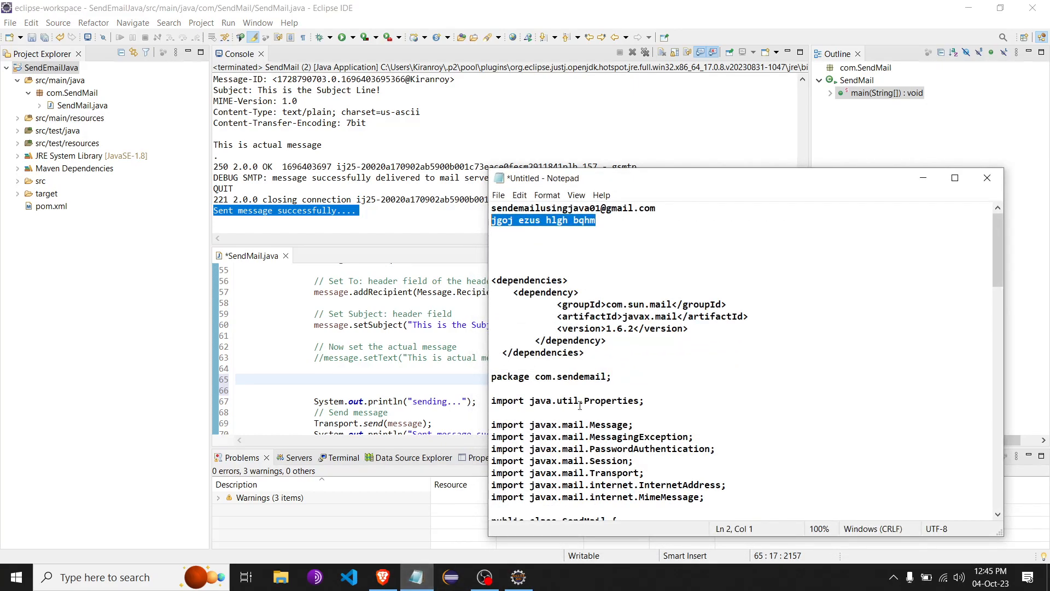
- Add the HTML "Hello there!" message content and save SendMail.java
{"action": "scroll", "scroll_direction": "down", "scroll_amount": 3}
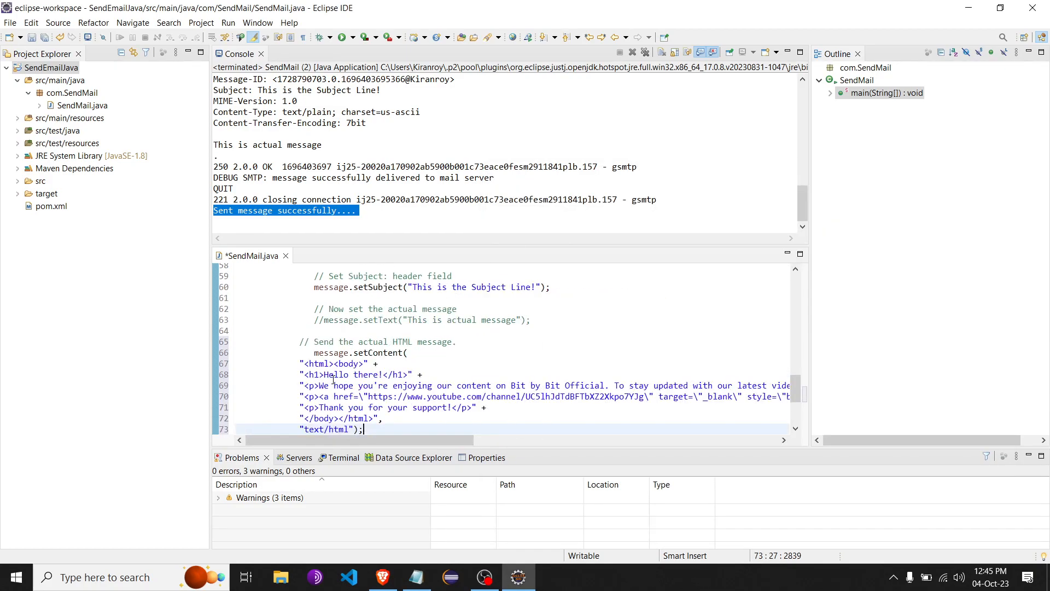
{"action": "scroll", "scroll_direction": "down", "scroll_amount": 3}
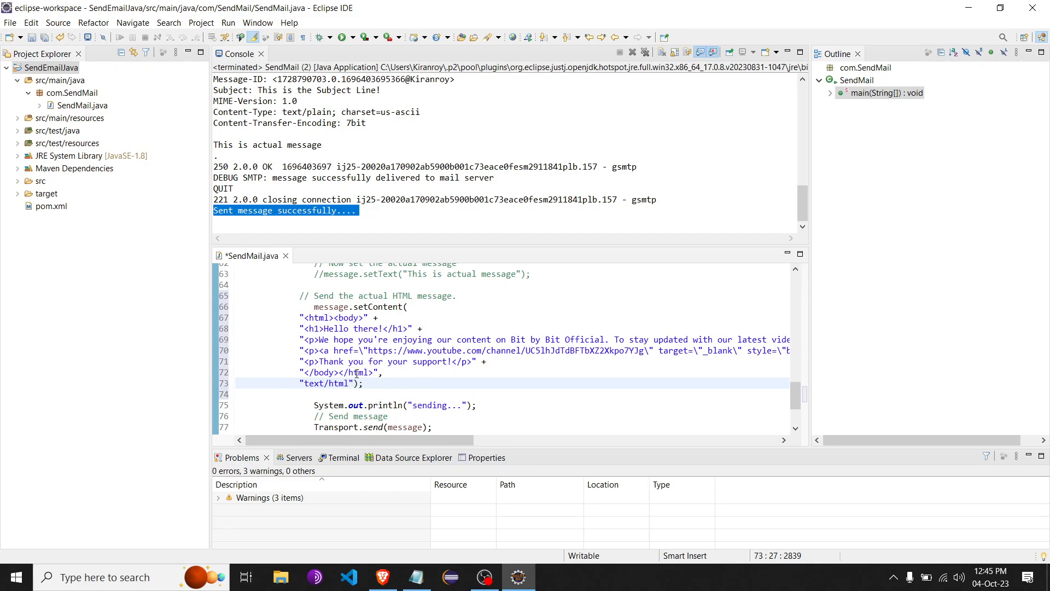
{"action": "key", "text": "ctrl+s"}
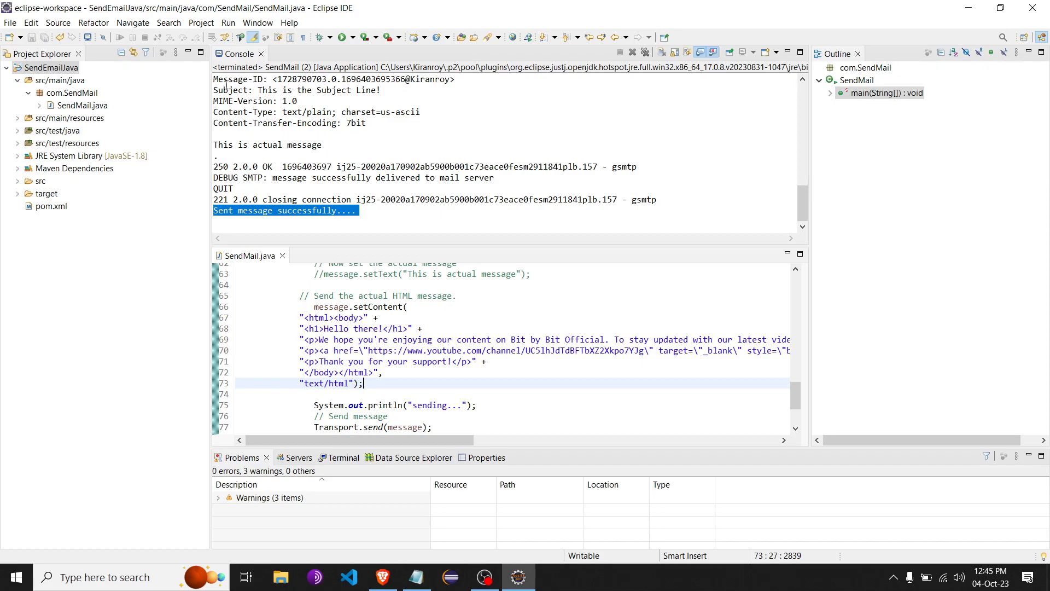
- Rerun SendMail from the Run dropdown and highlight the 'Sent message successfully' console line
{"action": "left_click", "coordinate": [342, 37]}
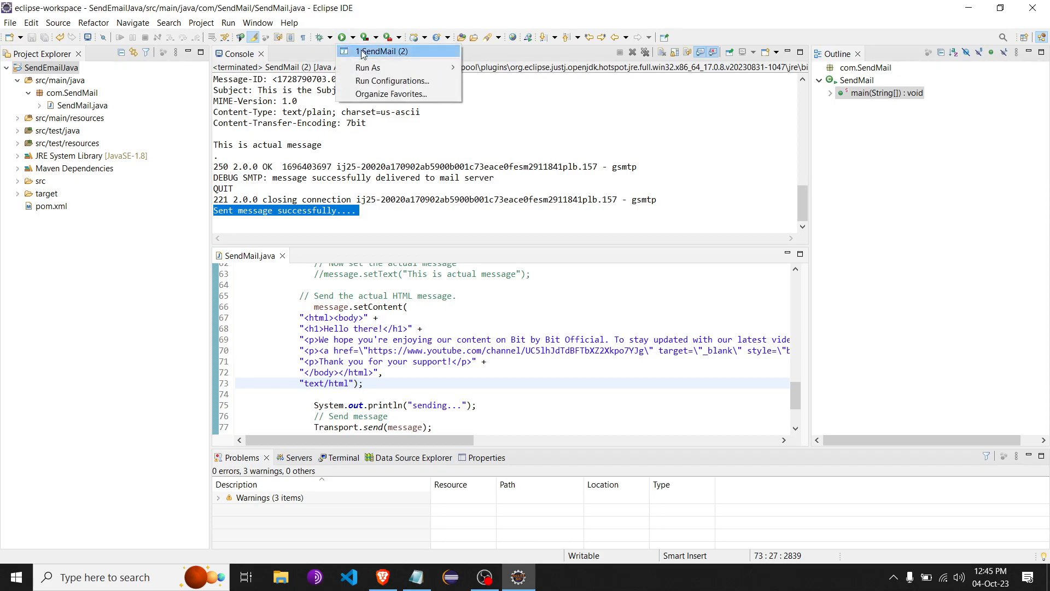
{"action": "left_click", "coordinate": [382, 51]}
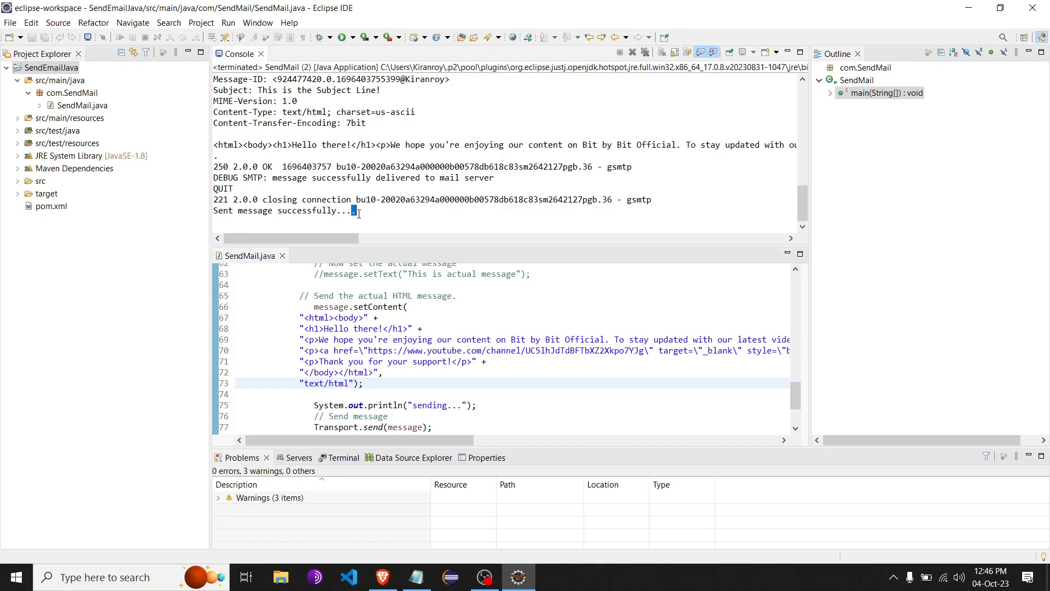
{"action": "triple_click", "coordinate": [284, 210]}
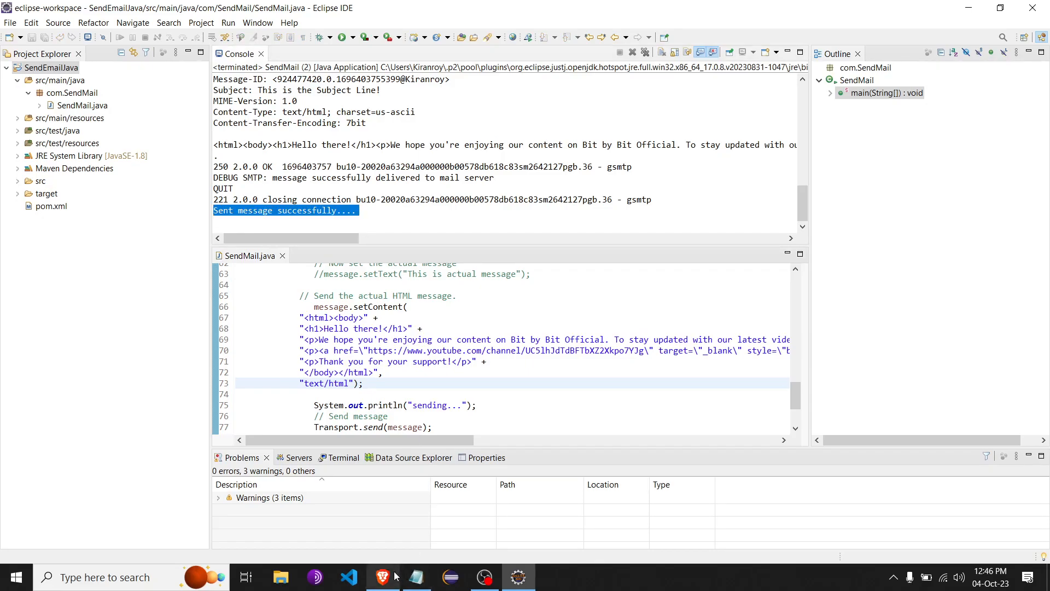
- Return to the Gmail inbox and open the new "This is the Subject Line!" email
{"action": "left_click", "coordinate": [381, 576]}
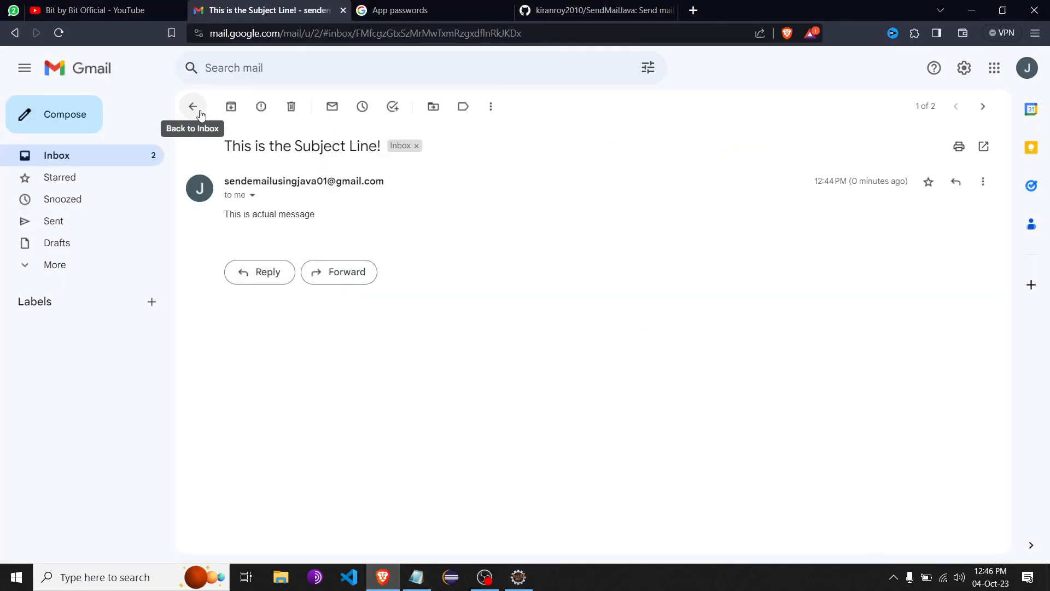
{"action": "left_click", "coordinate": [194, 107]}
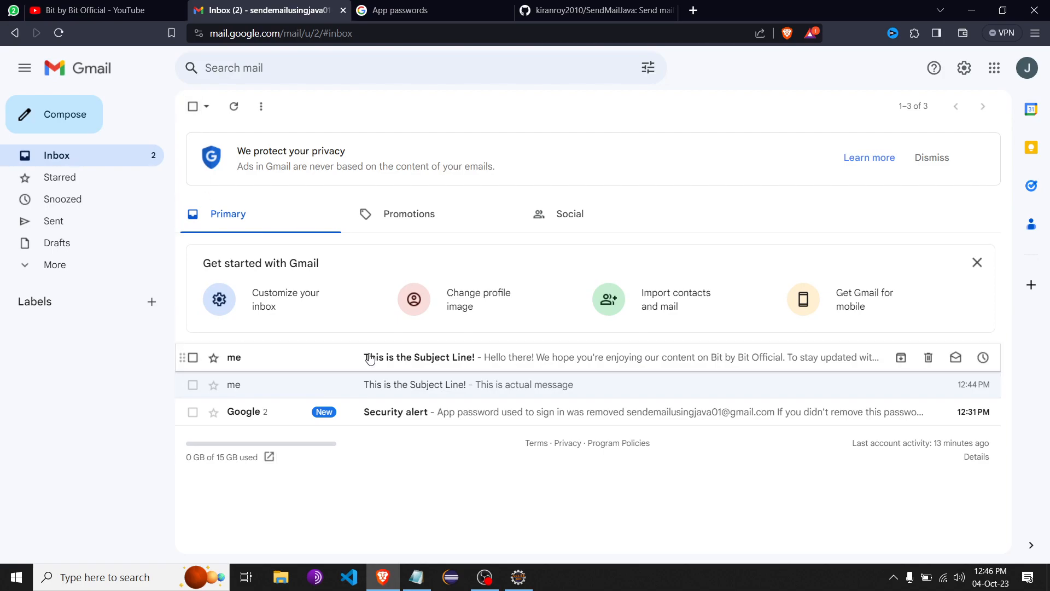
{"action": "left_click", "coordinate": [418, 357]}
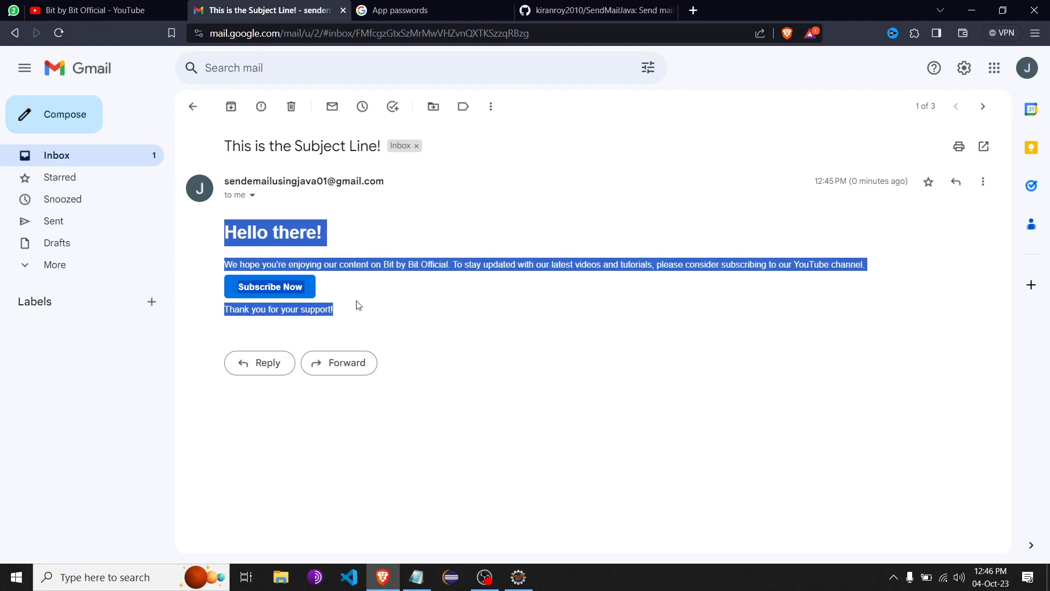
- Follow the Subscribe Now button link to the YouTube channel
{"action": "left_click", "coordinate": [295, 241]}
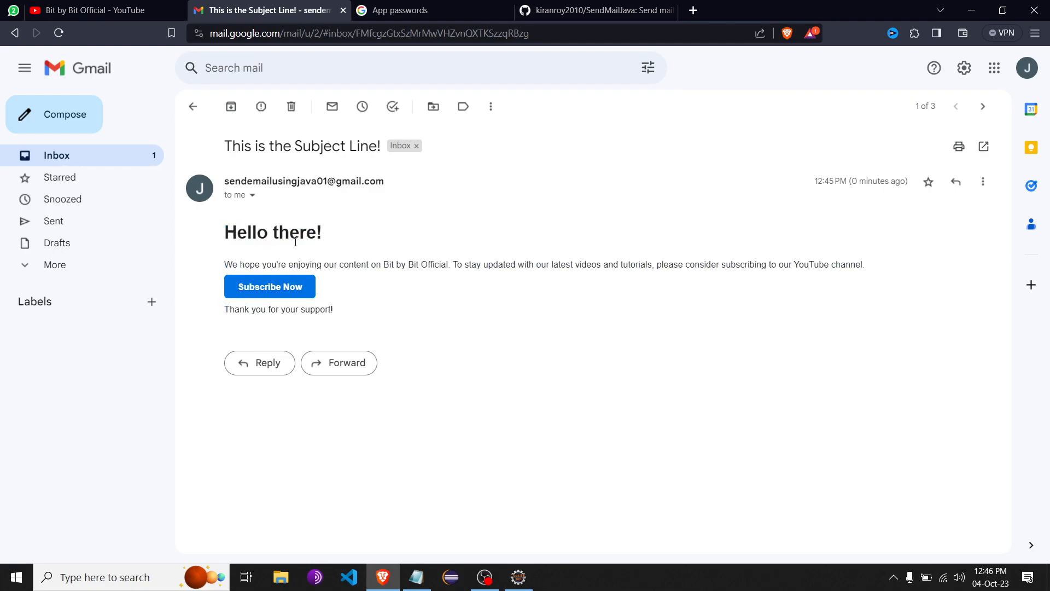
{"action": "mouse_move", "coordinate": [358, 284]}
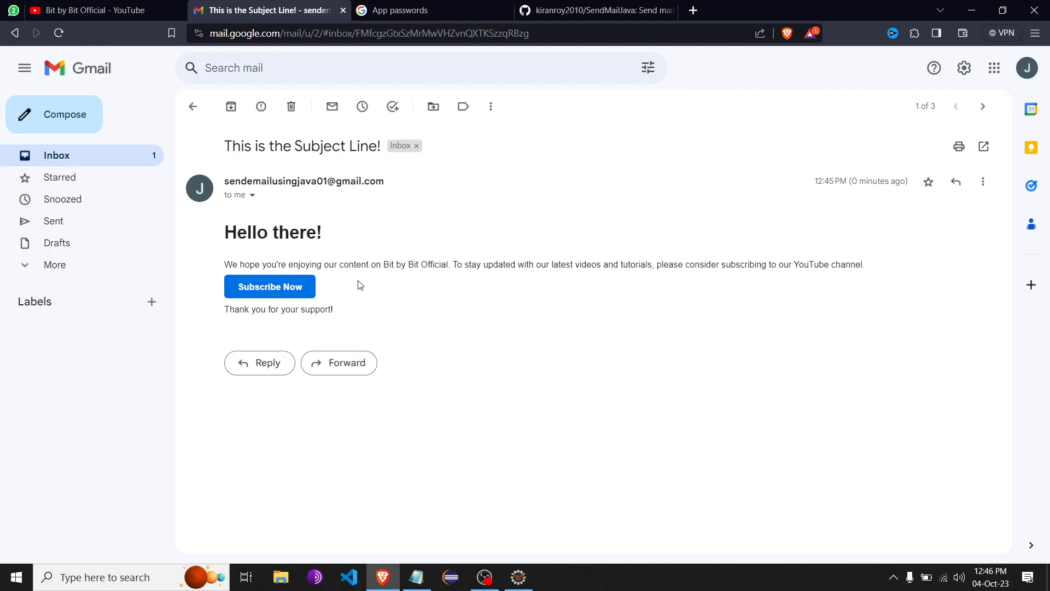
{"action": "left_click", "coordinate": [269, 286]}
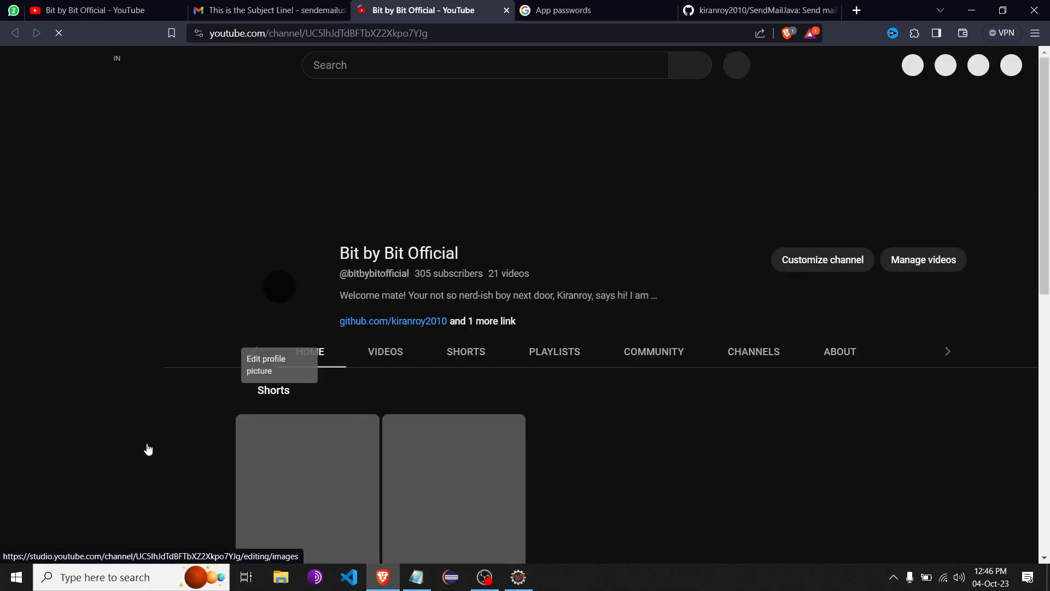